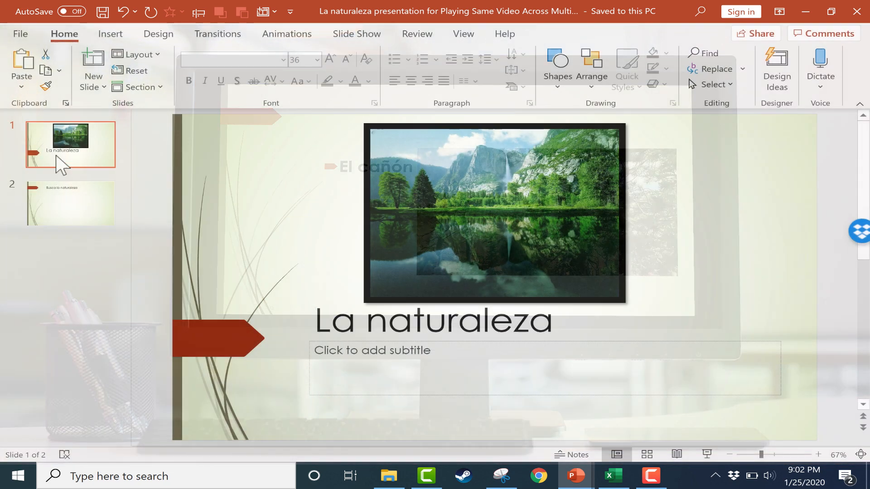
mouse_move(70, 214)
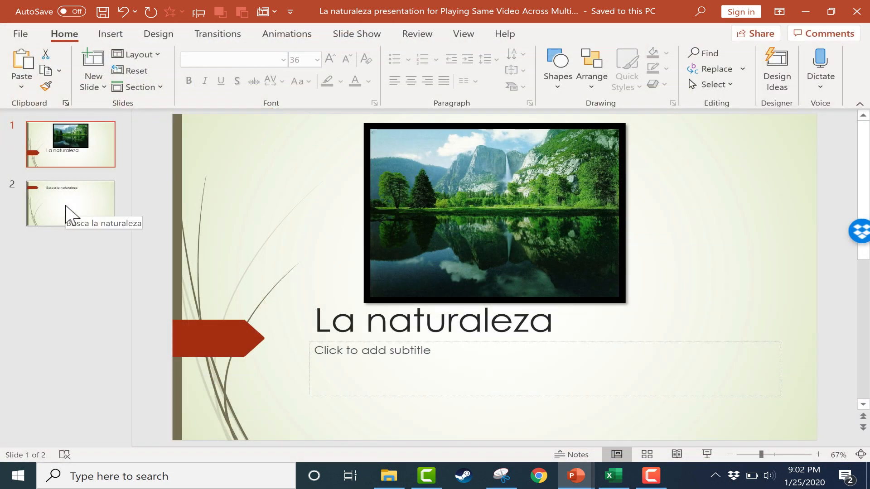
Step: Check the title slide, then settle on slide 2, Busca la naturaleza, for editing
left_click(70, 204)
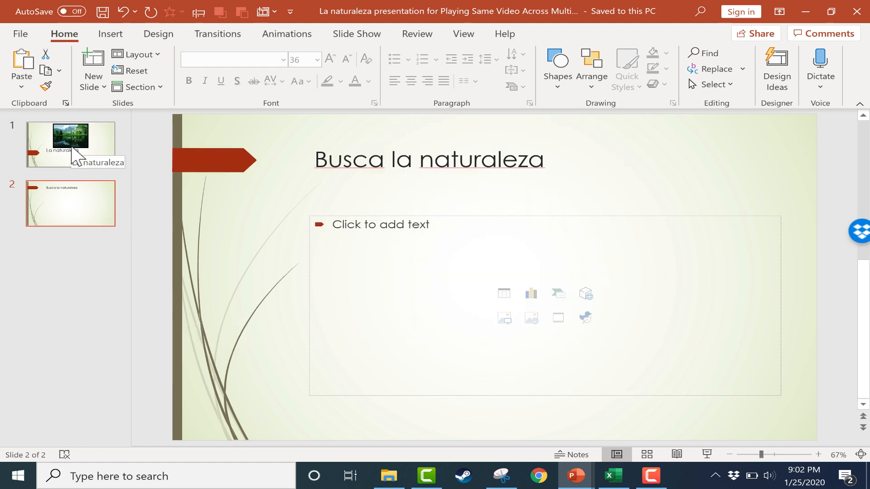
left_click(71, 145)
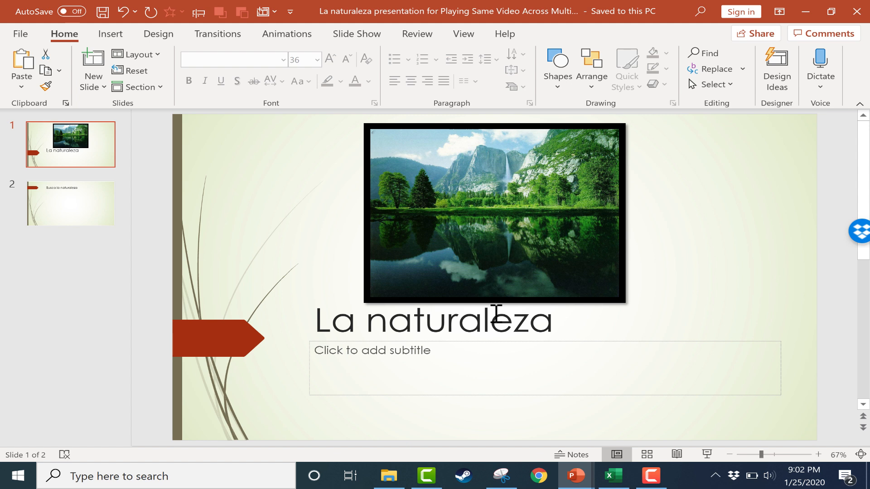
mouse_move(642, 293)
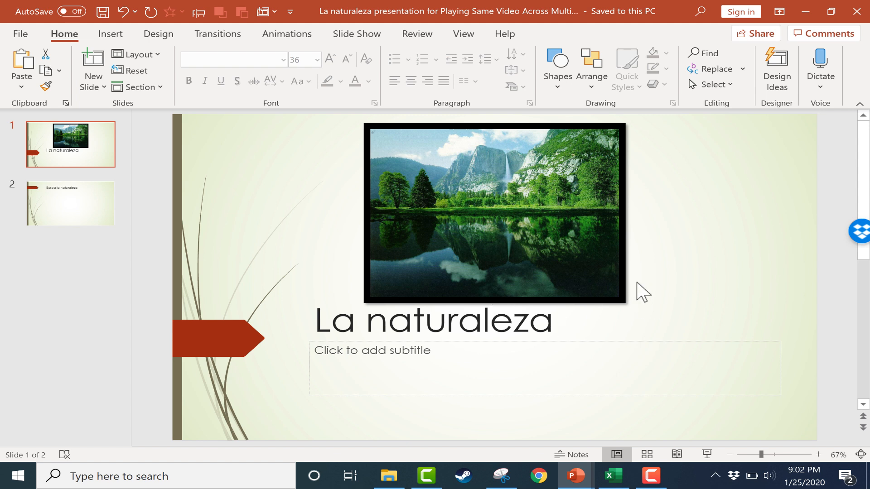
mouse_move(593, 228)
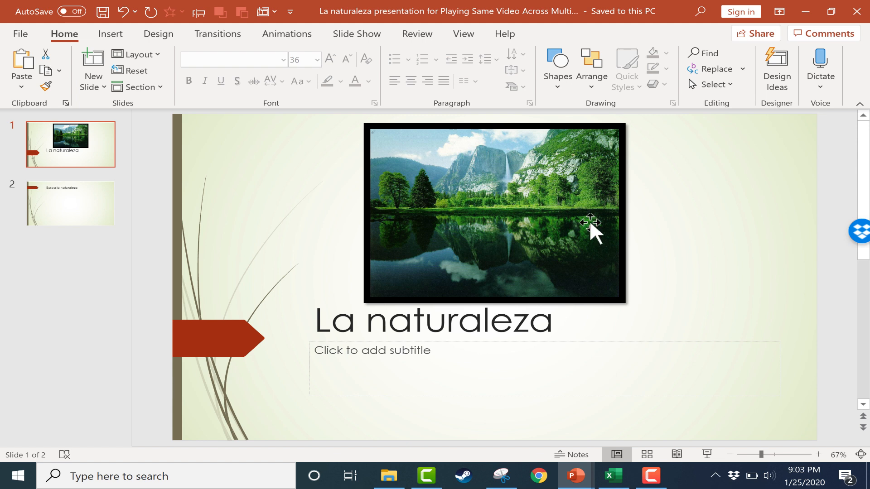
mouse_move(521, 246)
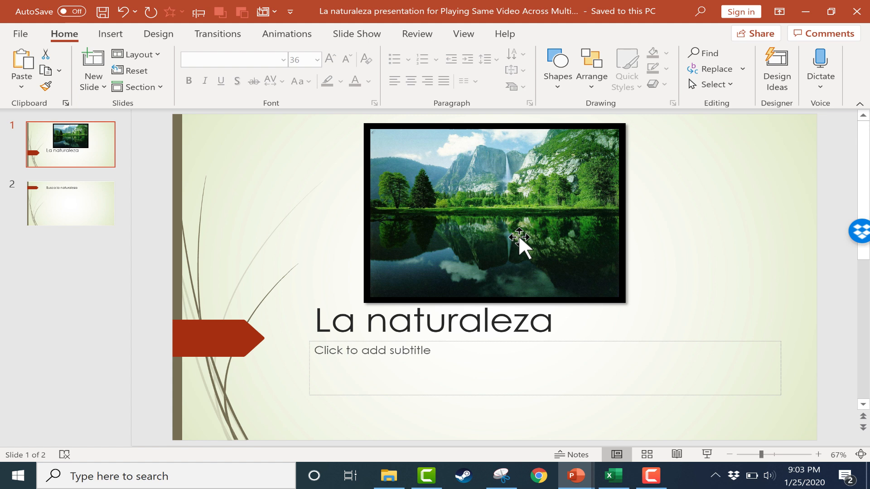
left_click(71, 203)
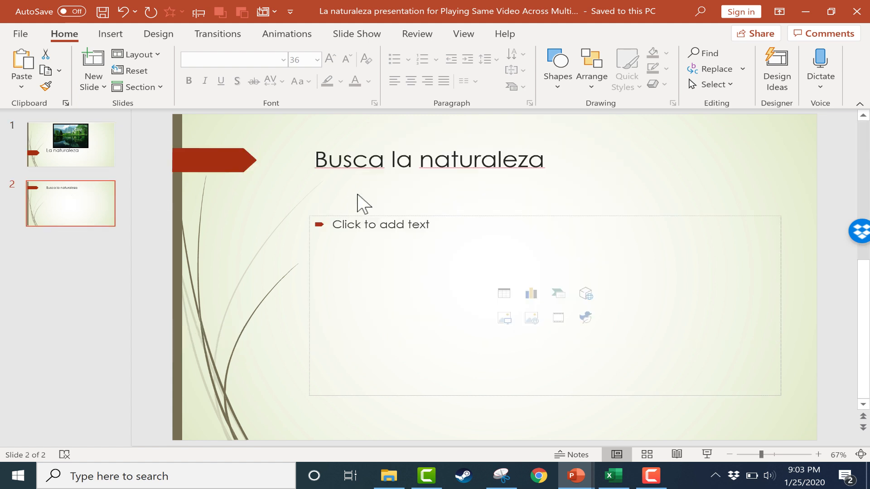
mouse_move(596, 172)
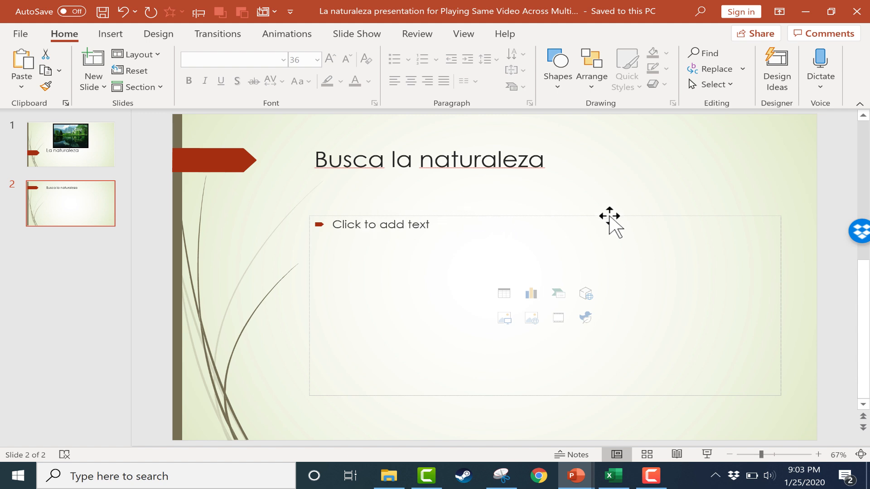
mouse_move(657, 245)
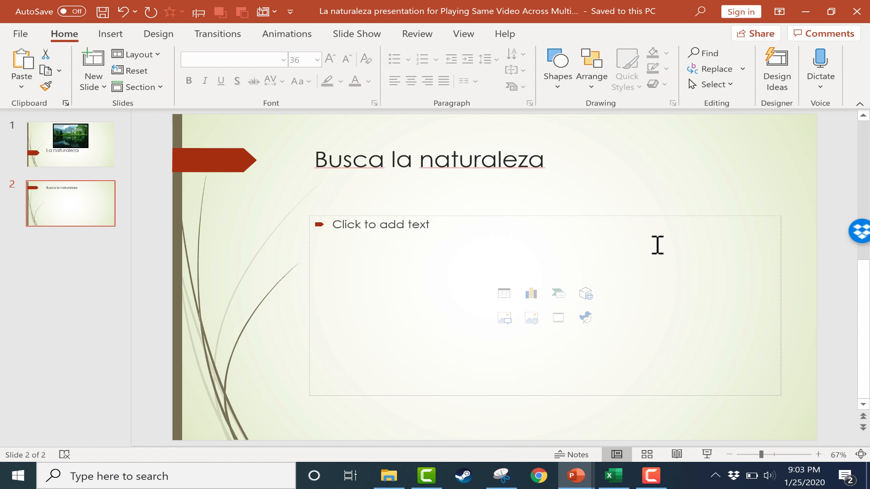
mouse_move(444, 233)
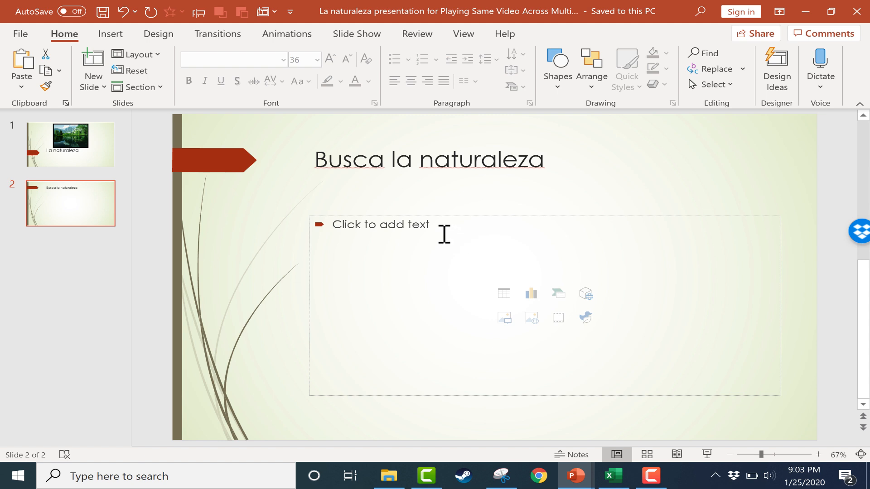
Step: Show the Insert tools and glance at the Media video options before dismissing them
left_click(110, 33)
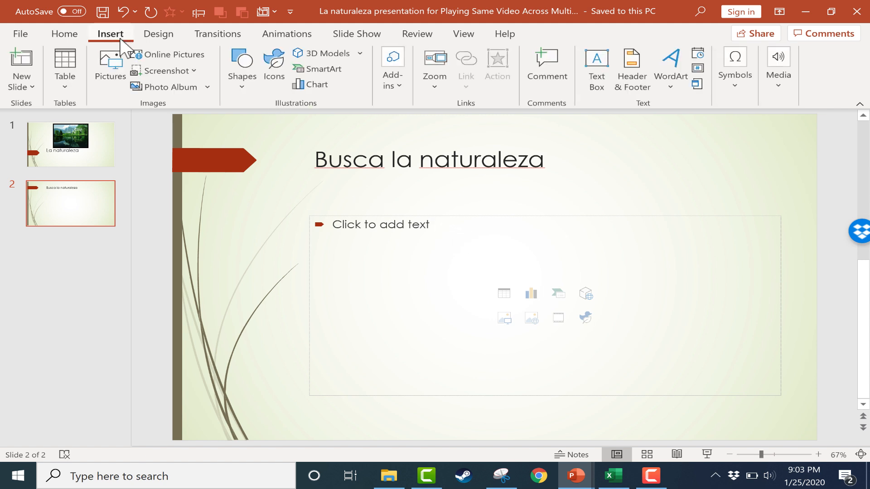
left_click(778, 70)
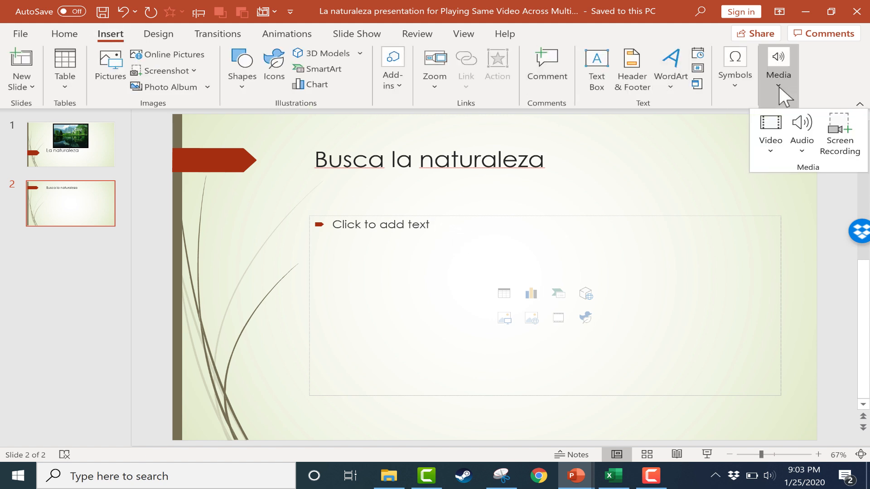
left_click(379, 200)
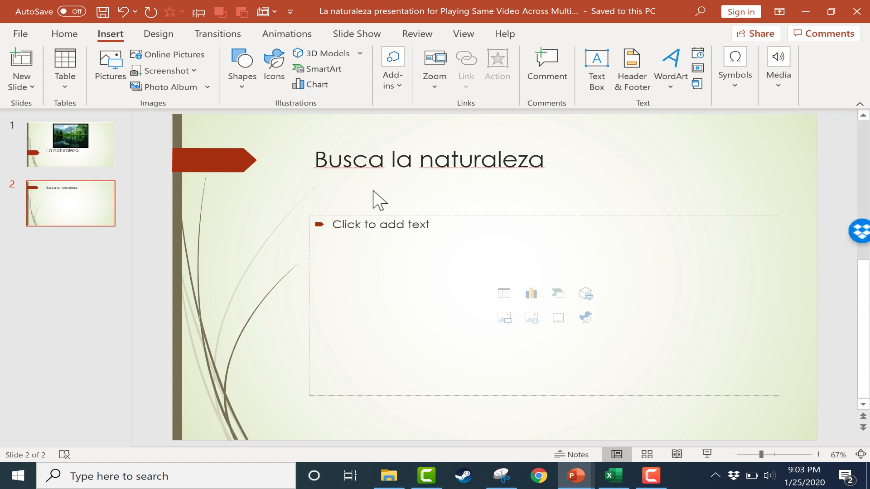
mouse_move(518, 298)
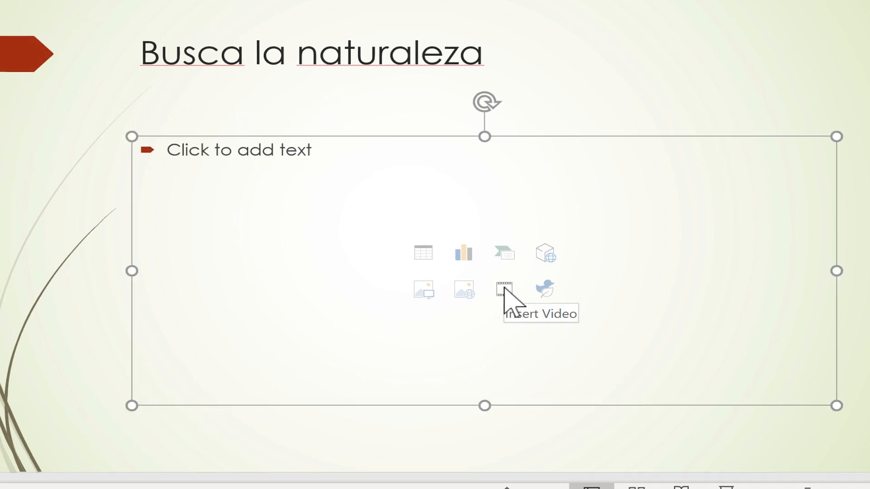
Step: Insert the IMG_0630 video from Downloads into the slide's content placeholder
left_click(505, 291)
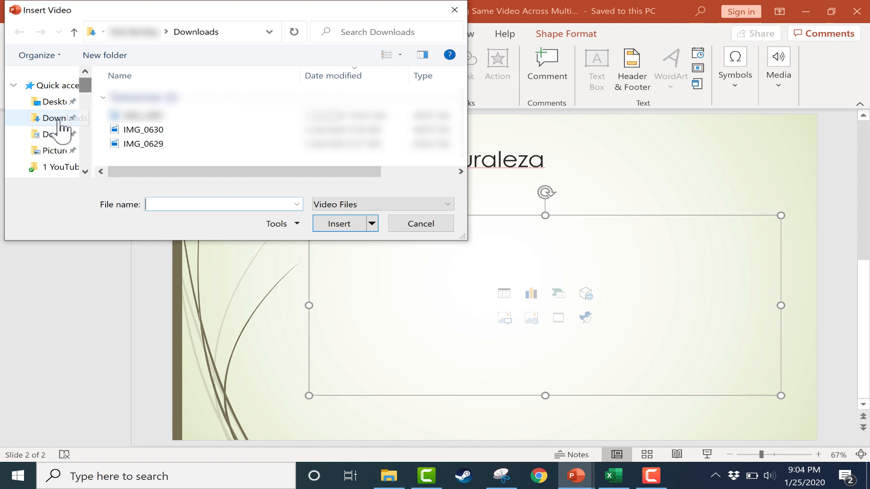
left_click(144, 144)
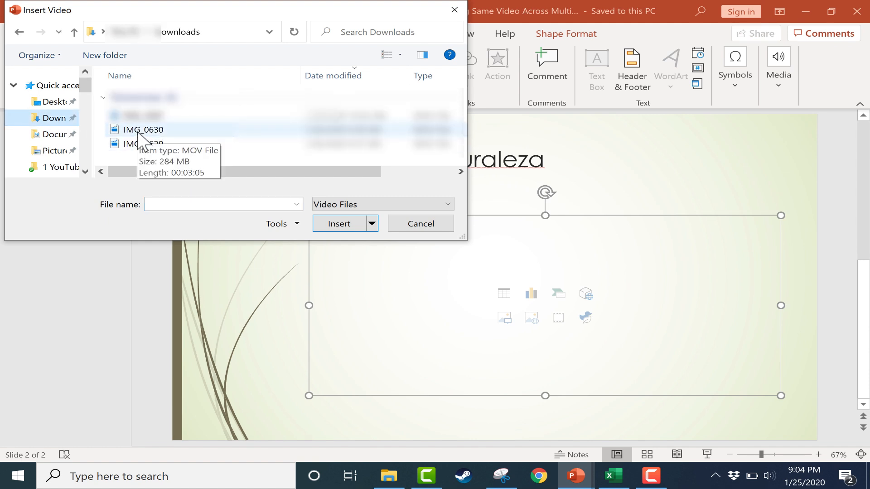
left_click(142, 130)
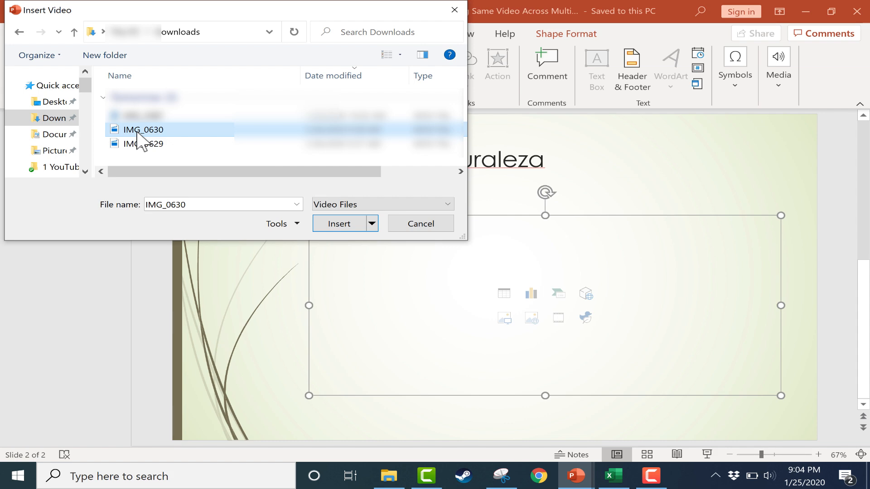
left_click(339, 224)
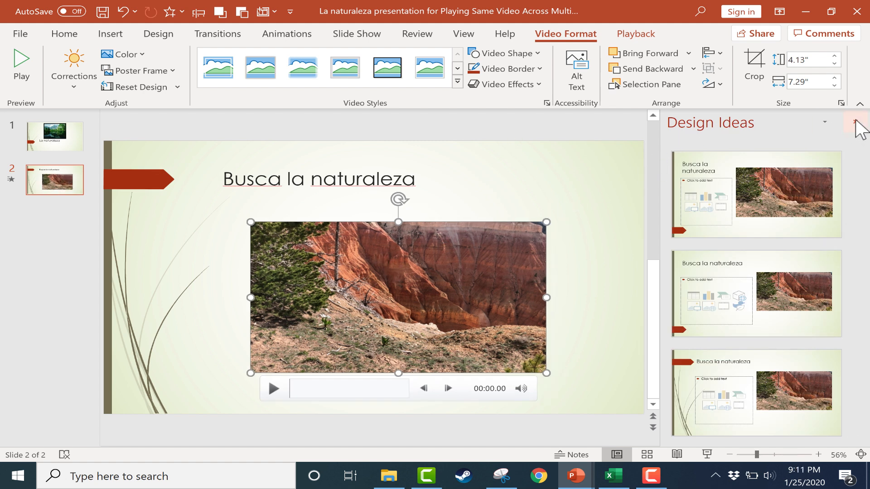
mouse_move(859, 124)
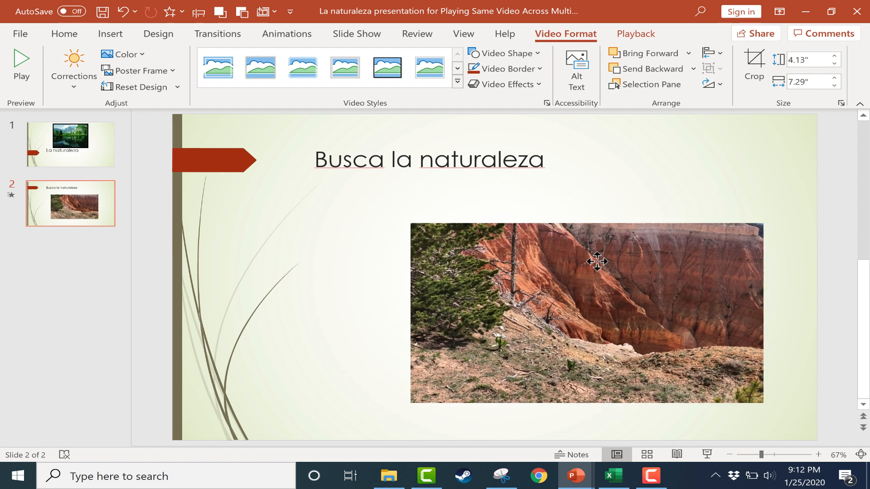
Step: Move the canyon video to the right side of the slide beneath the title
left_click_drag(598, 261, 629, 248)
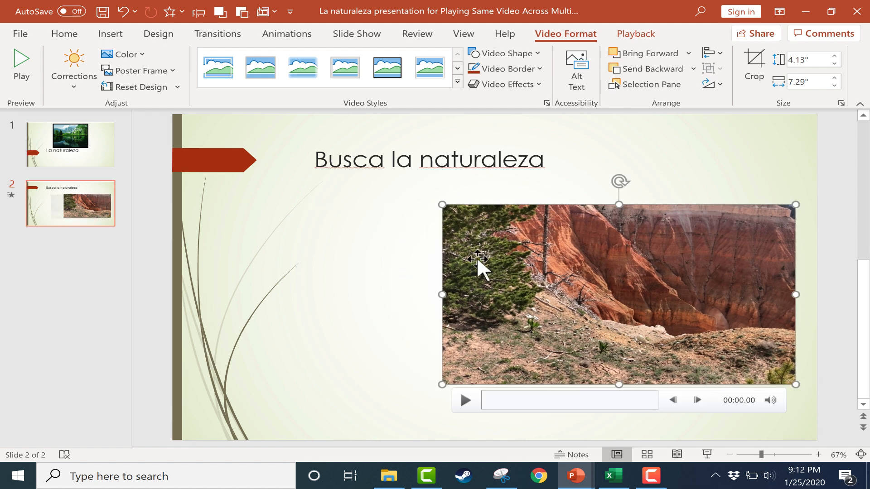
mouse_move(543, 275)
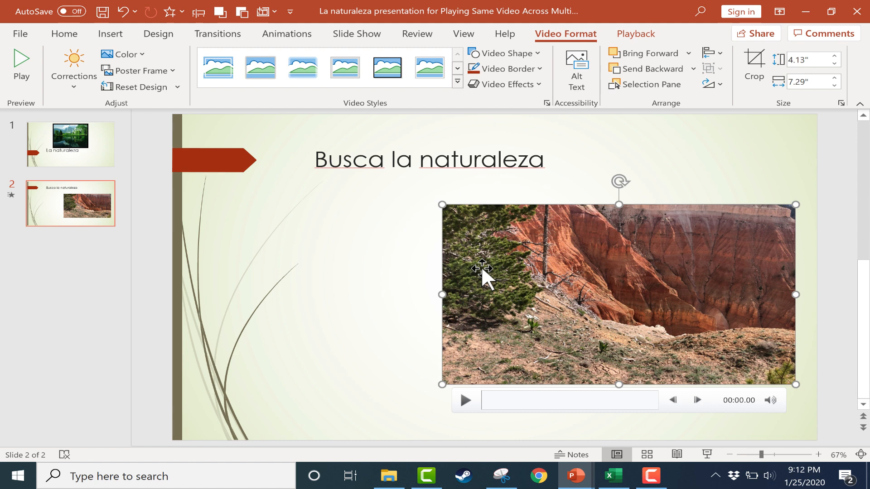
mouse_move(595, 283)
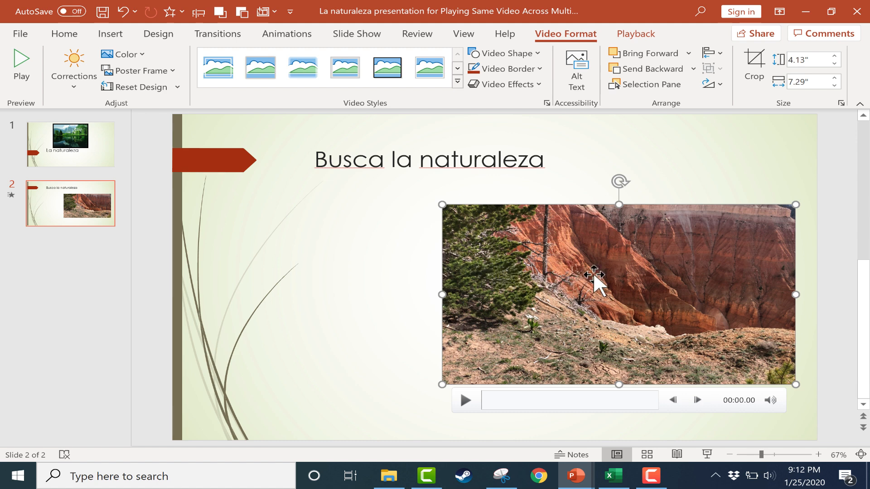
mouse_move(669, 298)
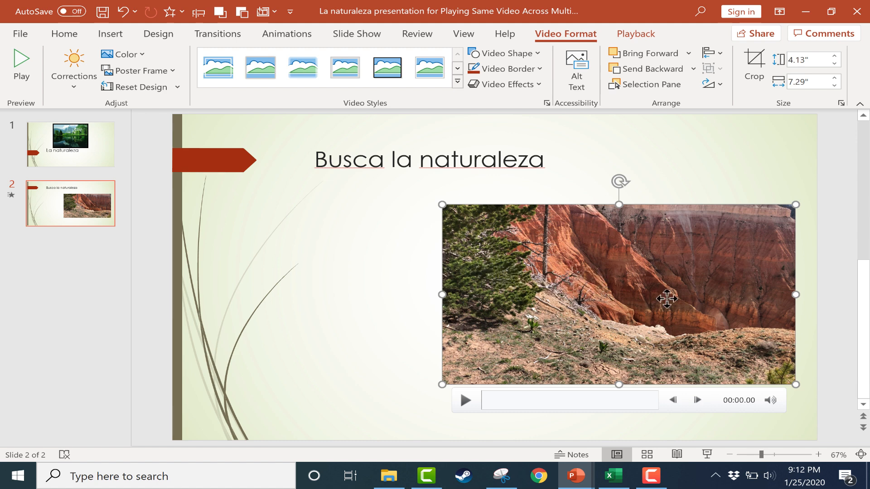
mouse_move(444, 109)
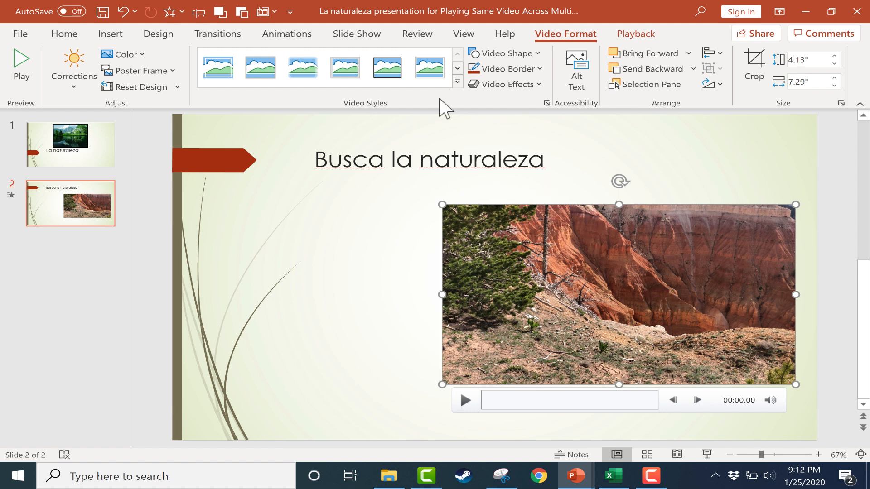
left_click(287, 33)
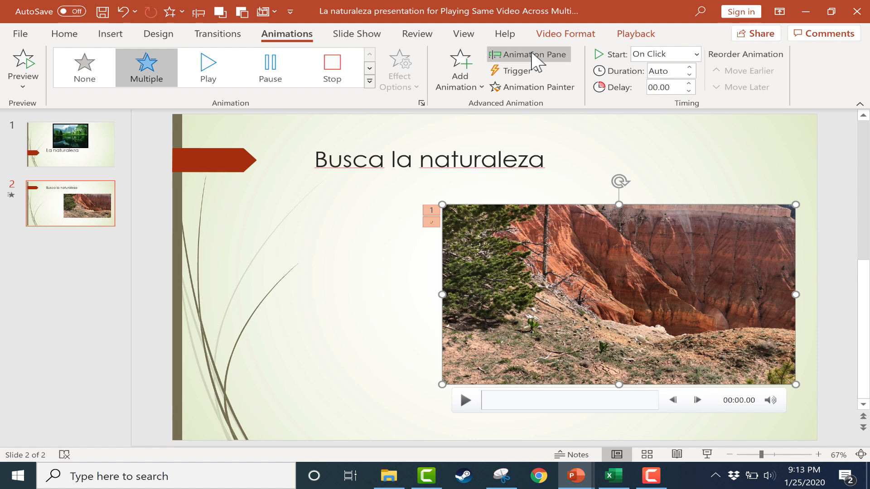
left_click(527, 54)
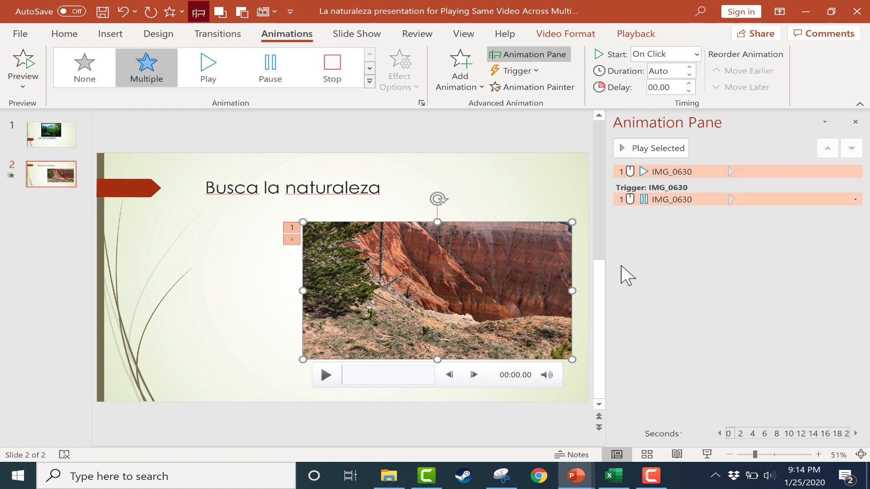
mouse_move(519, 260)
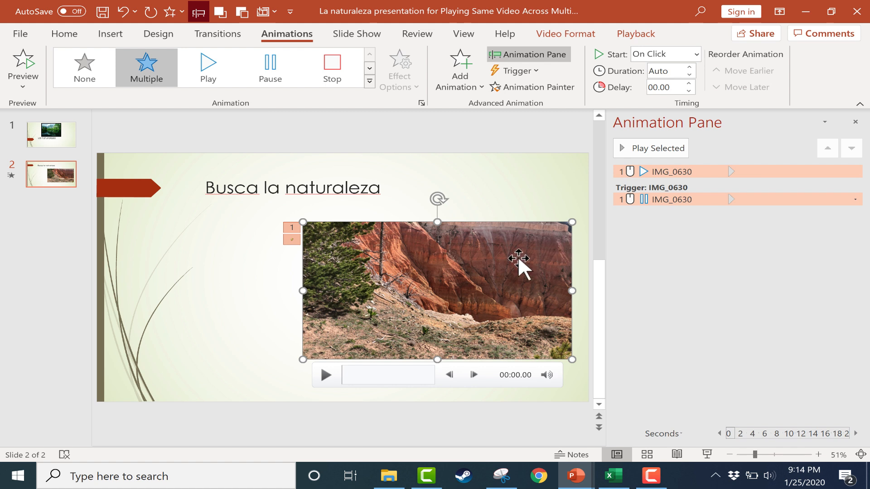
left_click(733, 171)
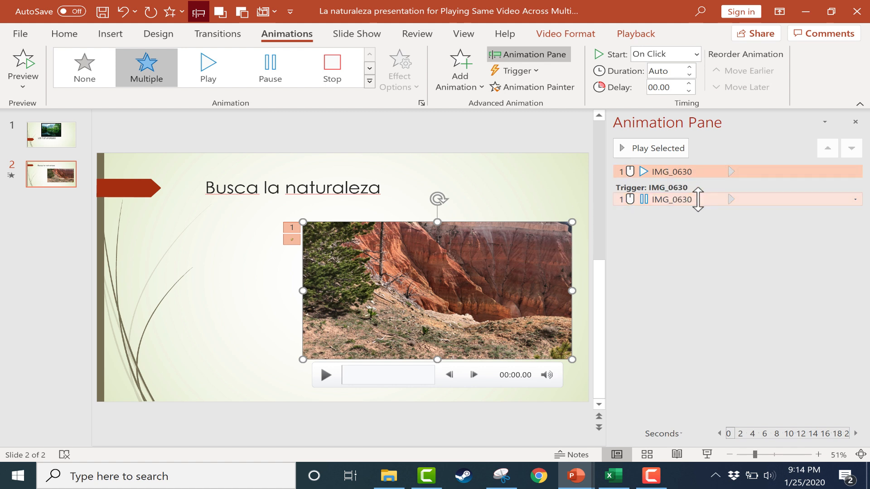
left_click(671, 200)
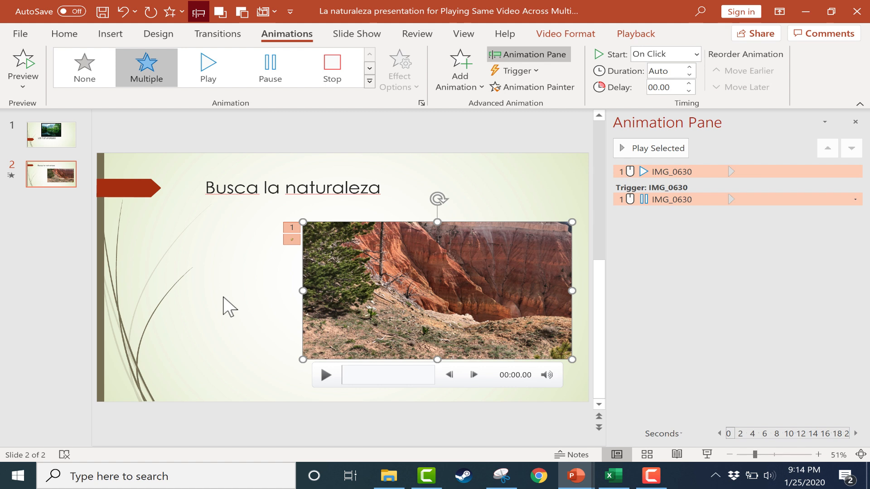
mouse_move(573, 298)
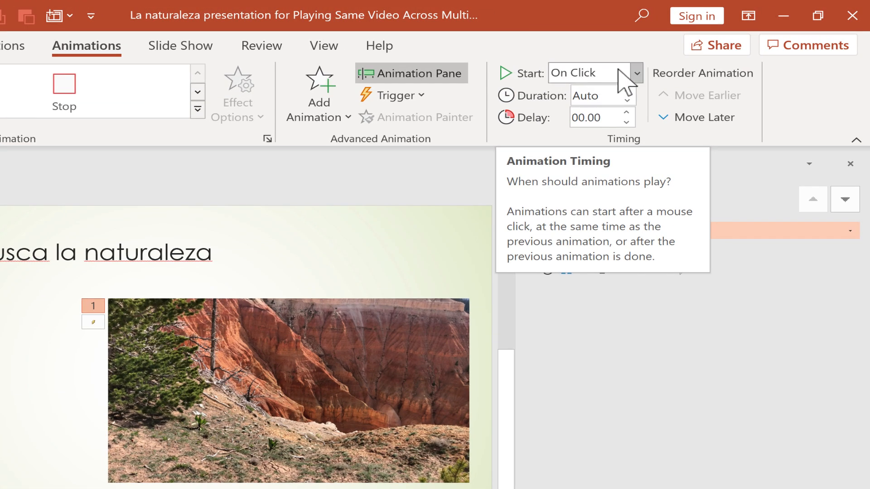
Step: Set the Play animation's start timing to After Previous
left_click(636, 73)
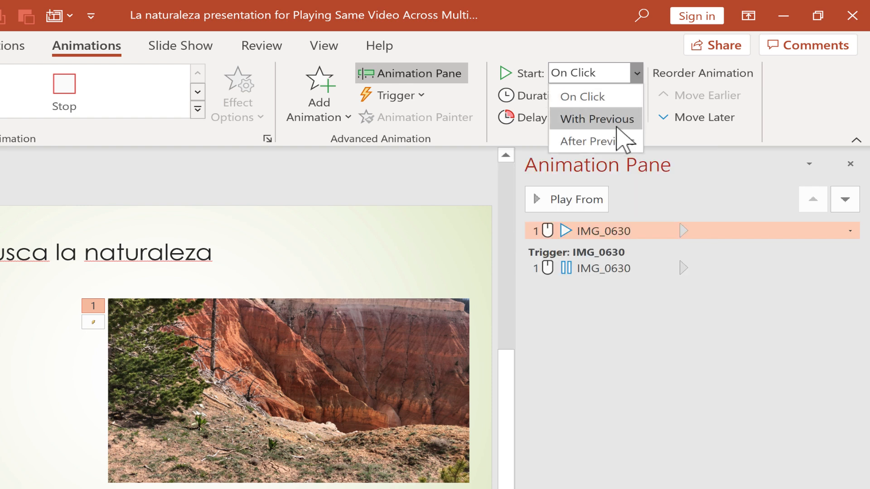
mouse_move(596, 141)
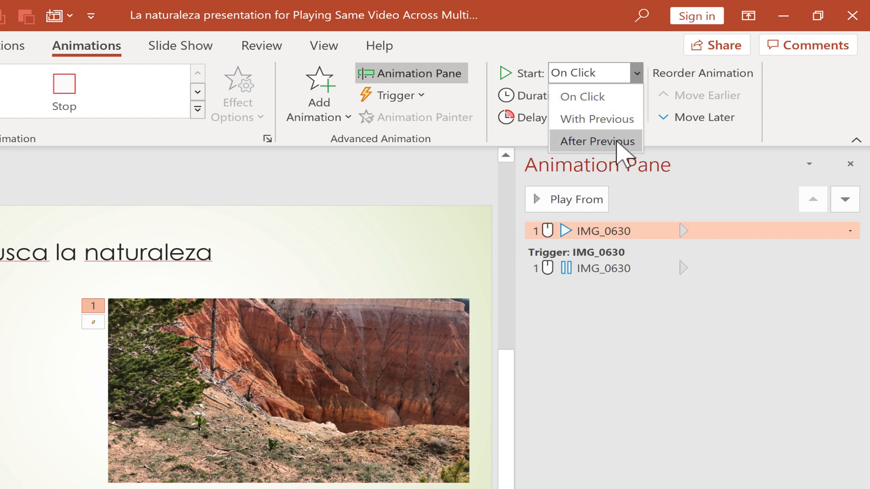
left_click(596, 142)
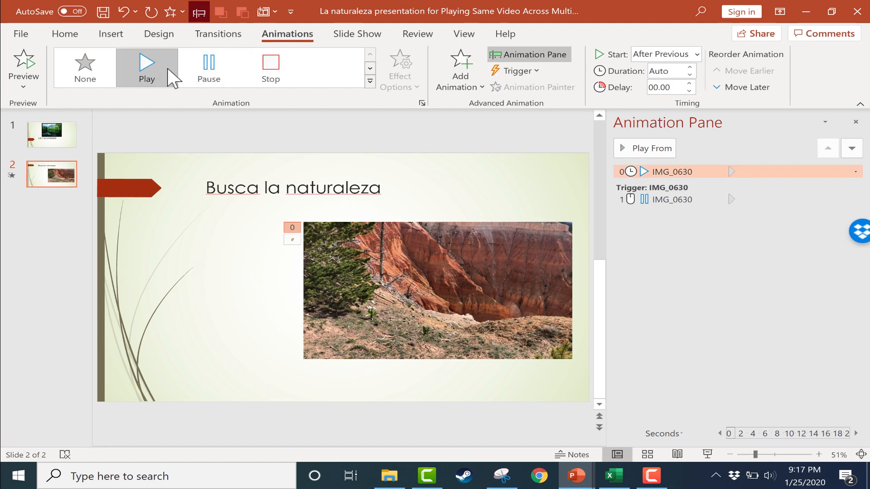
Step: Open Effect Options for the IMG_0630 play entry in the Animation Pane
left_click(146, 66)
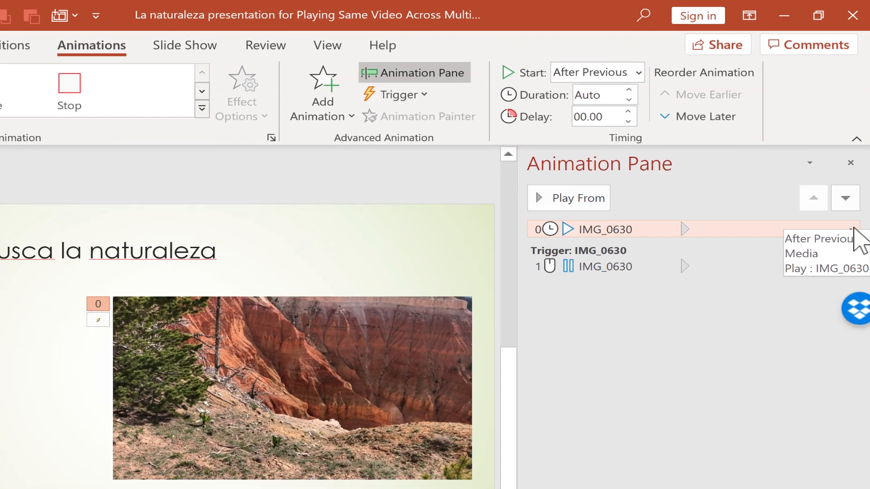
left_click(851, 233)
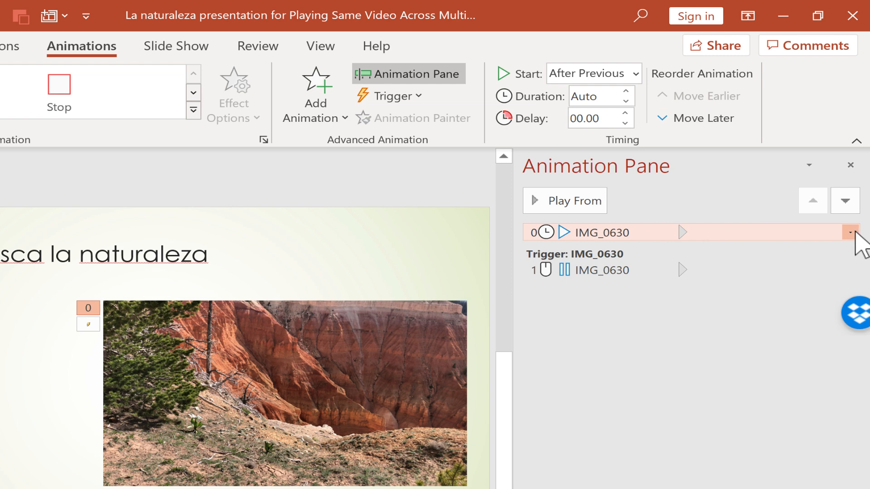
mouse_move(860, 243)
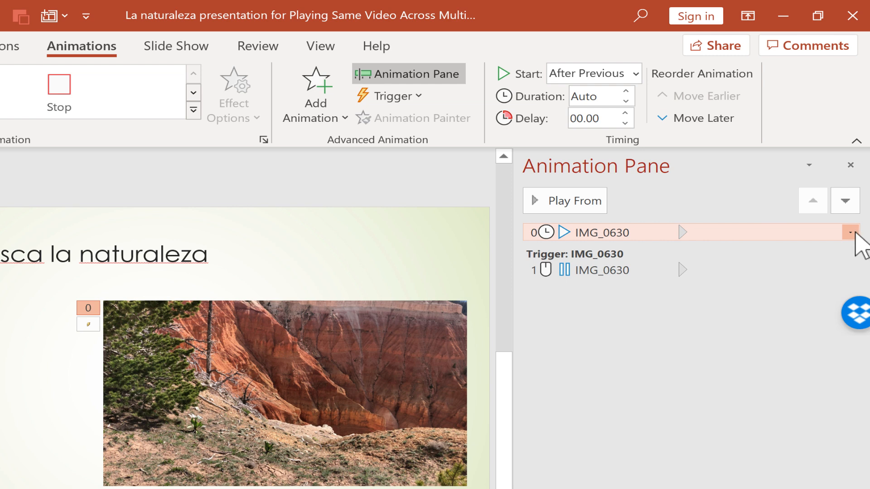
left_click(864, 232)
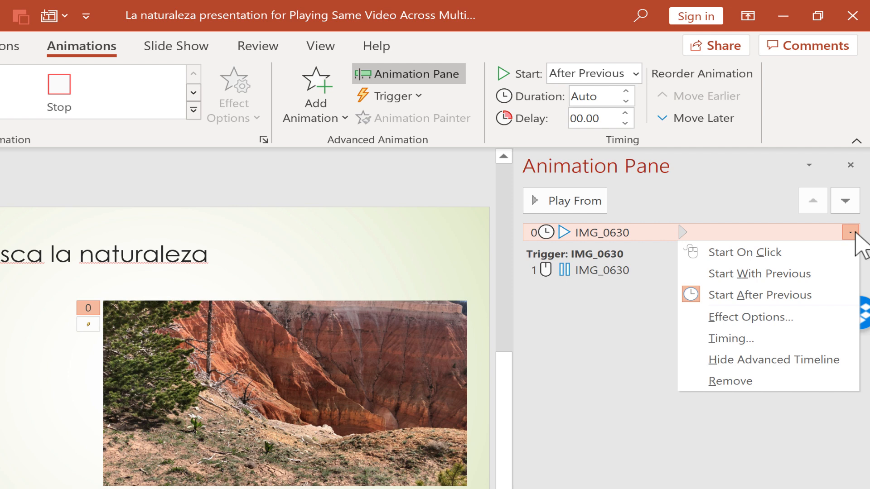
mouse_move(639, 381)
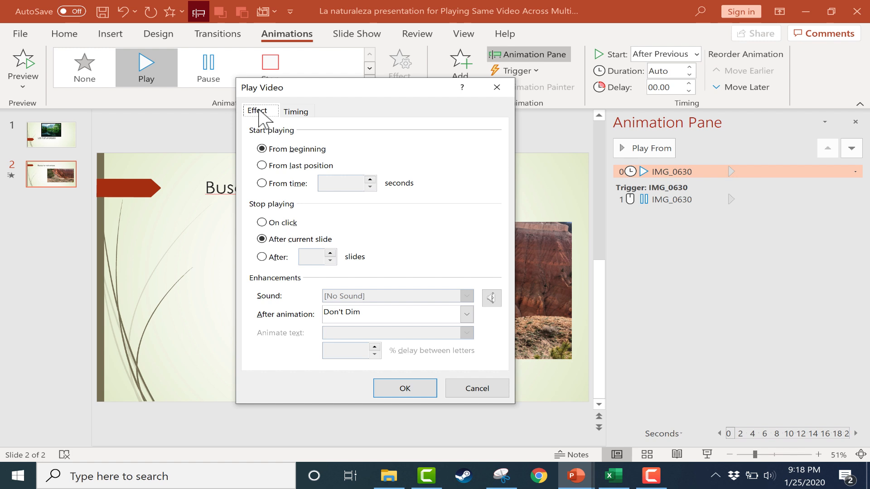
mouse_move(276, 216)
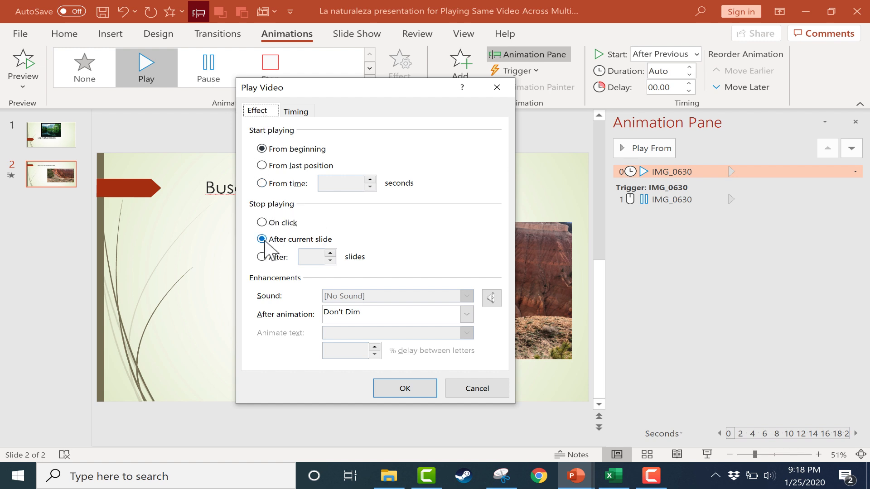
Step: Set Stop playing to After 5 slides in the Play Video dialog and confirm
left_click(262, 239)
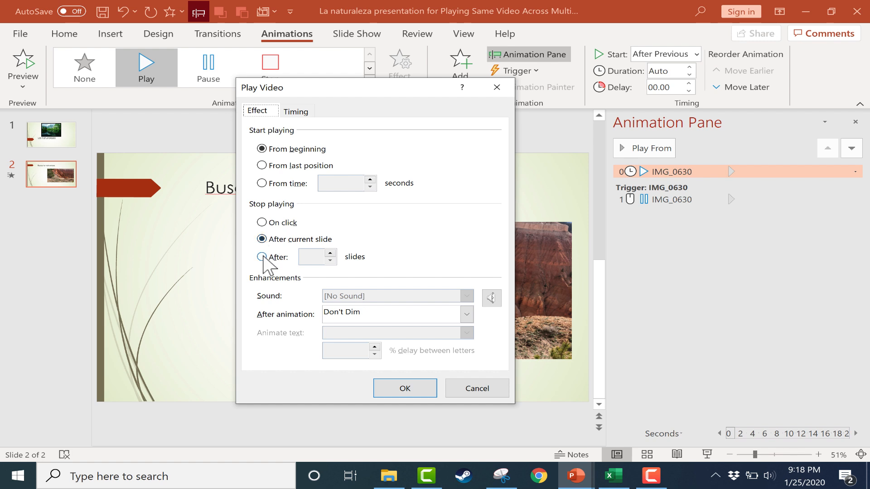
left_click(262, 257)
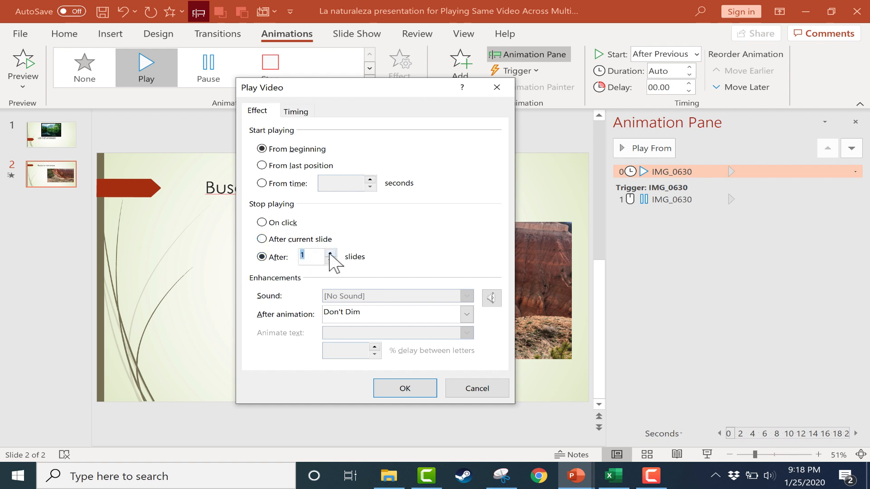
left_click(330, 253)
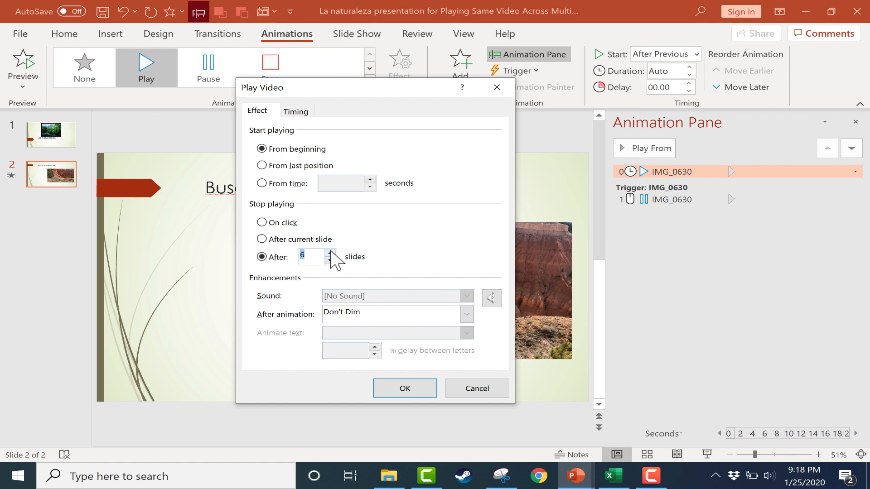
left_click(330, 253)
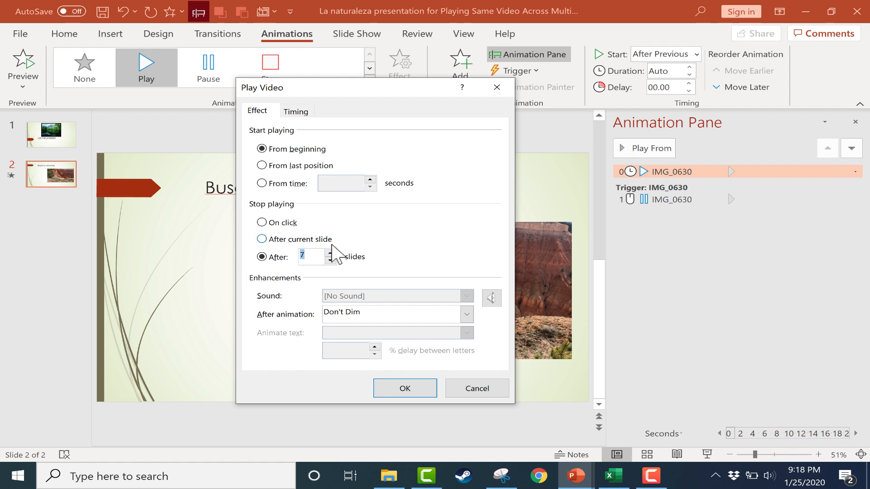
mouse_move(342, 278)
type("5")
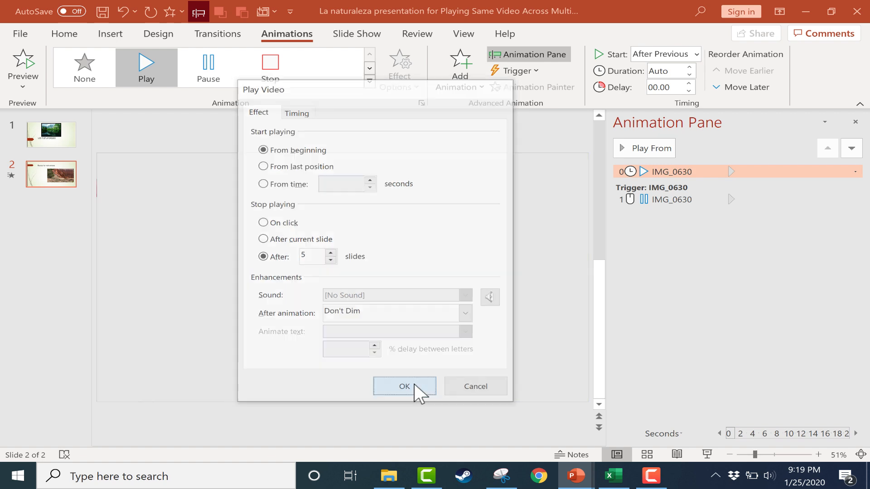
left_click(404, 387)
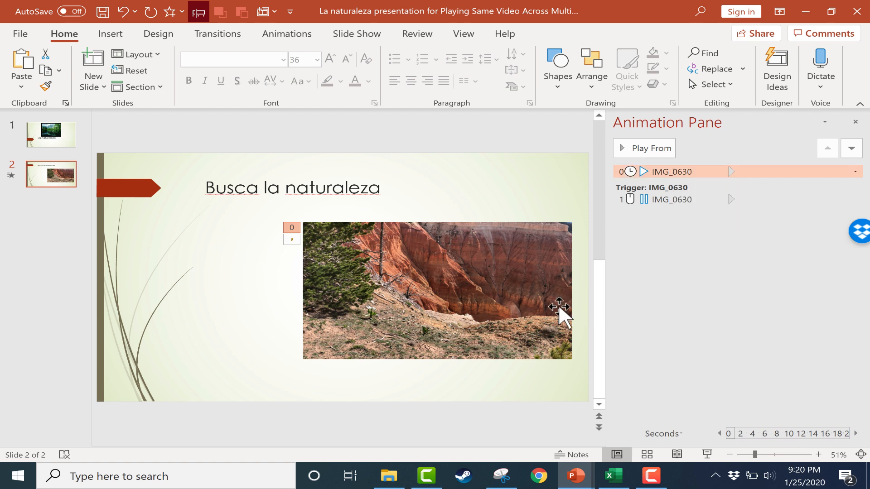
mouse_move(606, 284)
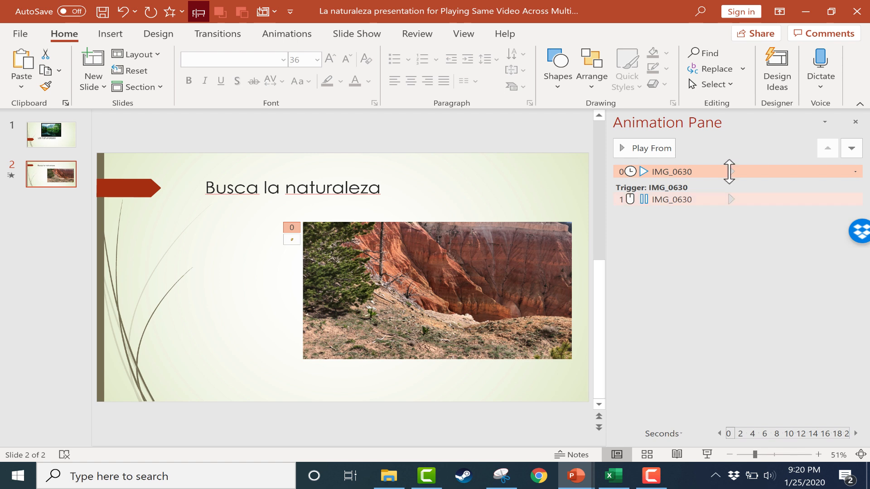
Step: Mute the IMG_0630 video's volume from its Playback settings, then deselect it
left_click(436, 290)
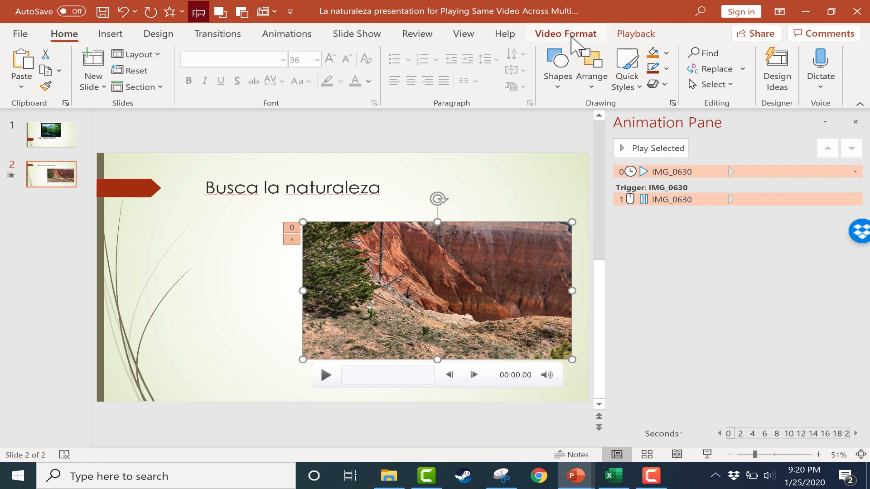
mouse_move(571, 44)
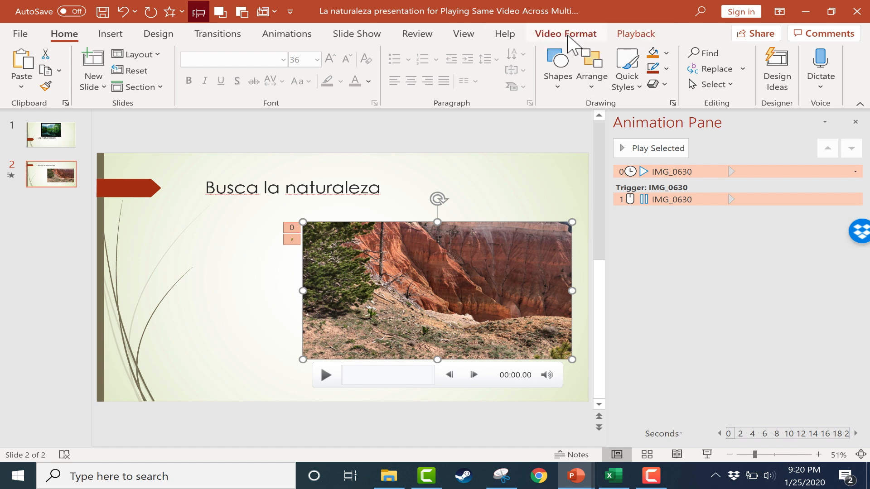
left_click(634, 33)
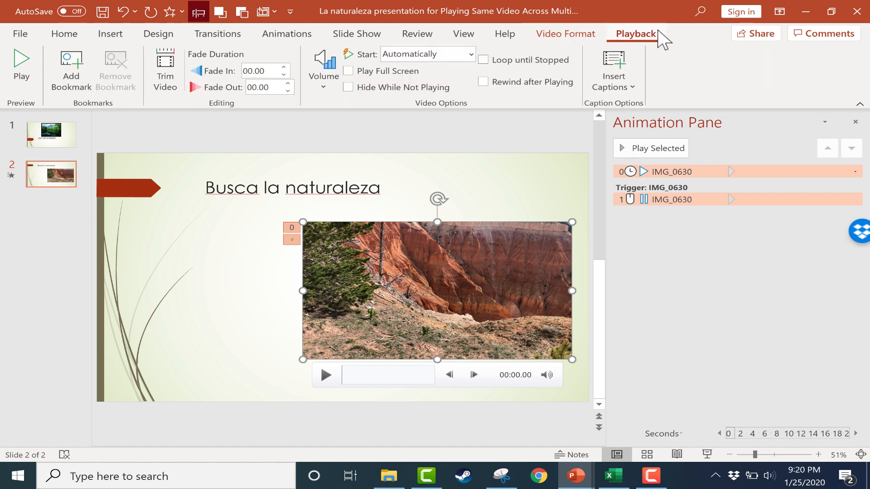
mouse_move(330, 84)
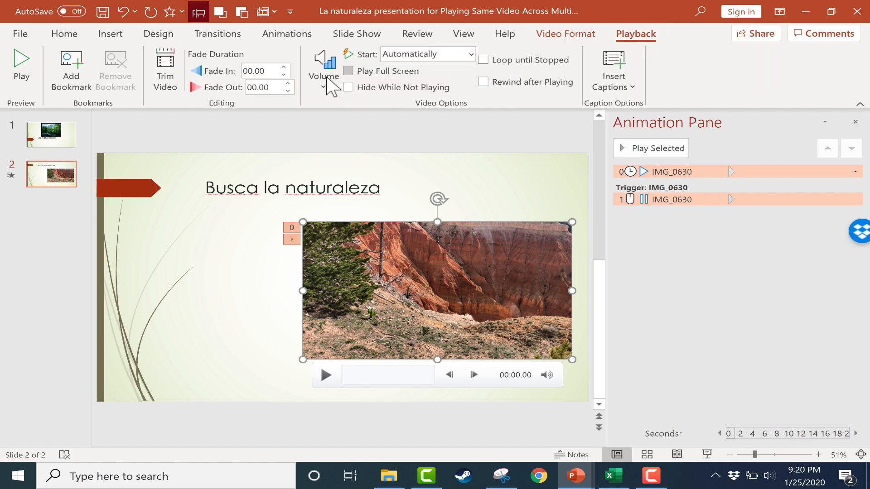
left_click(323, 75)
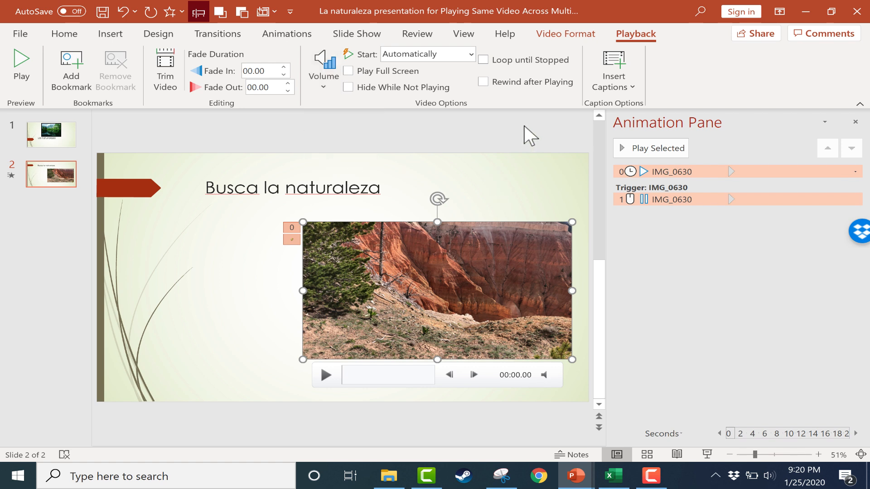
left_click(63, 33)
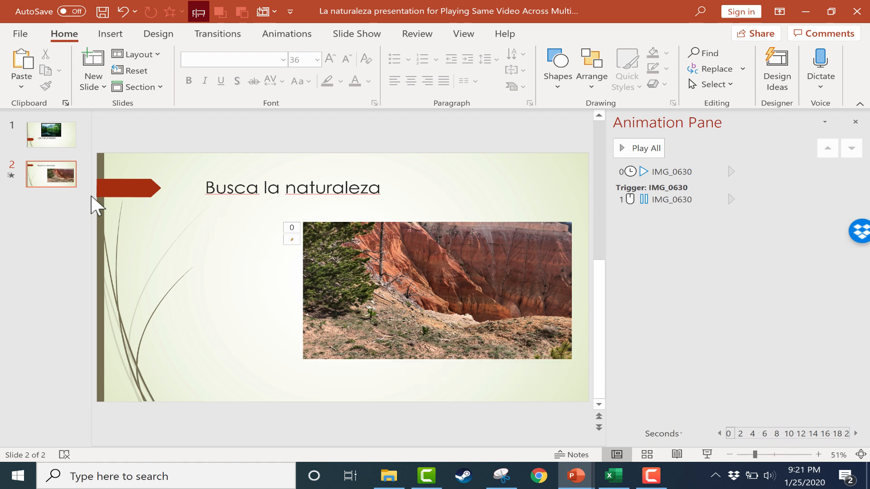
mouse_move(268, 309)
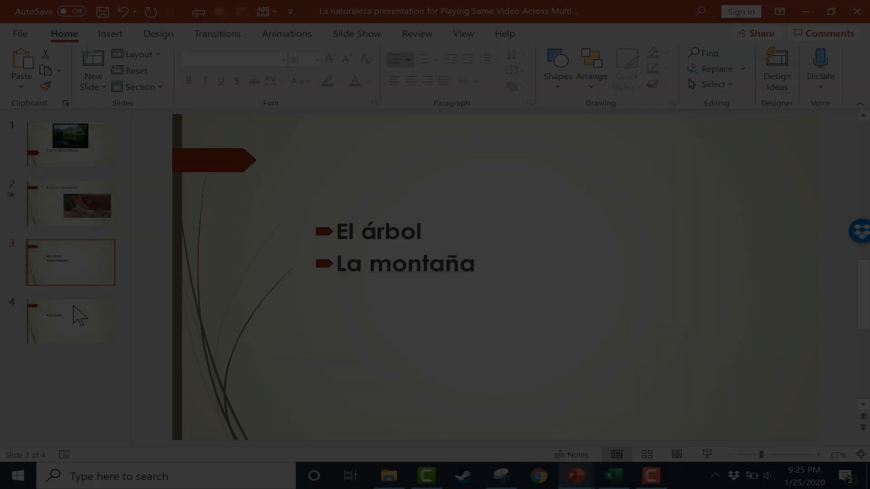
Step: Page through the El cañón, El árbol/La montaña and video slides, ending on El cañón to copy it
left_click(70, 322)
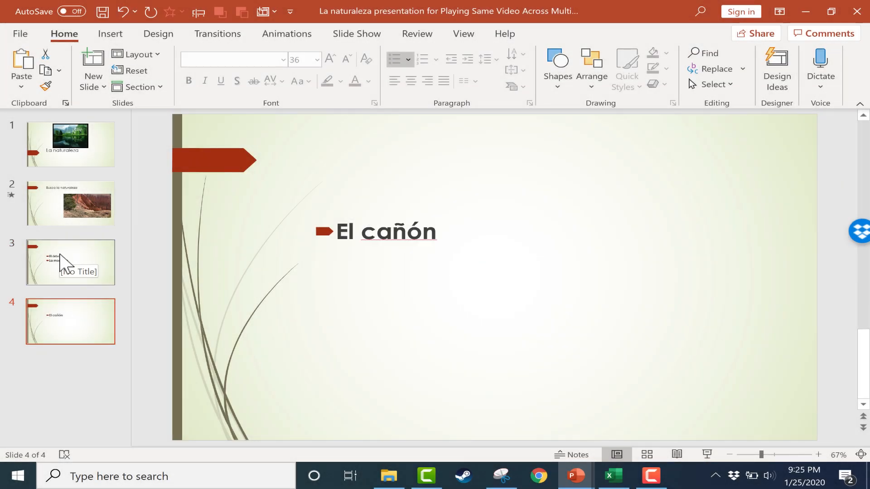
left_click(70, 262)
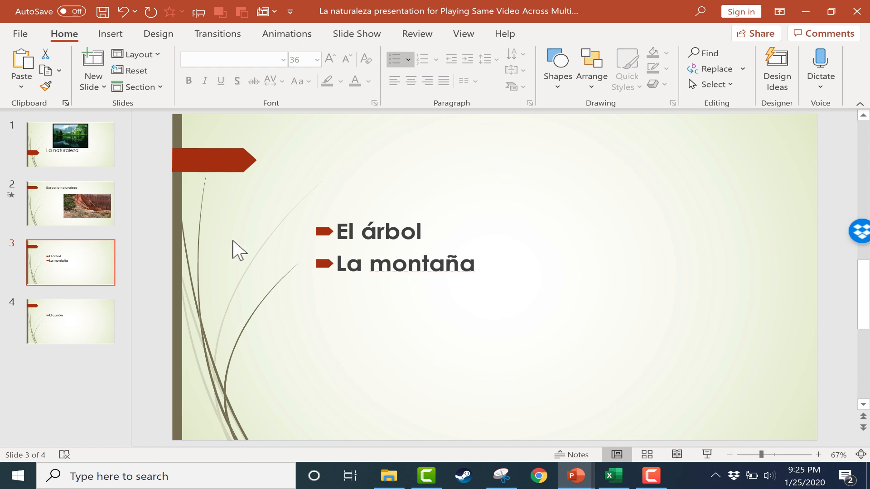
left_click(70, 204)
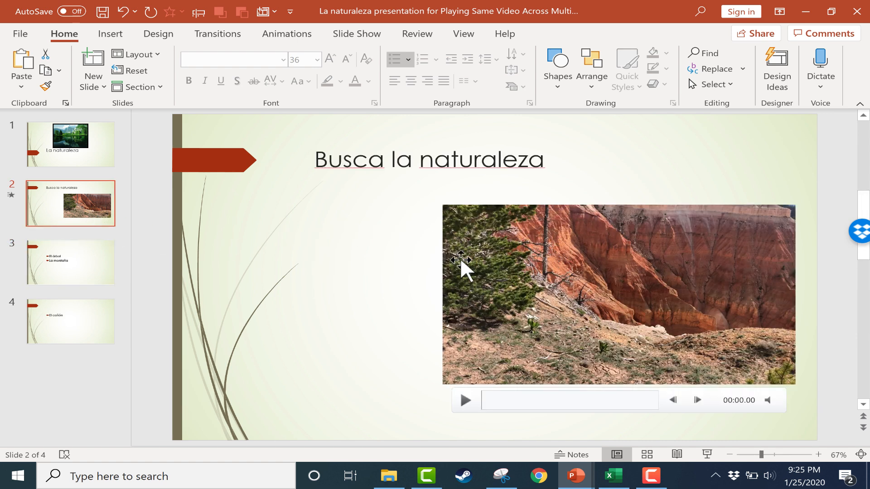
left_click(71, 321)
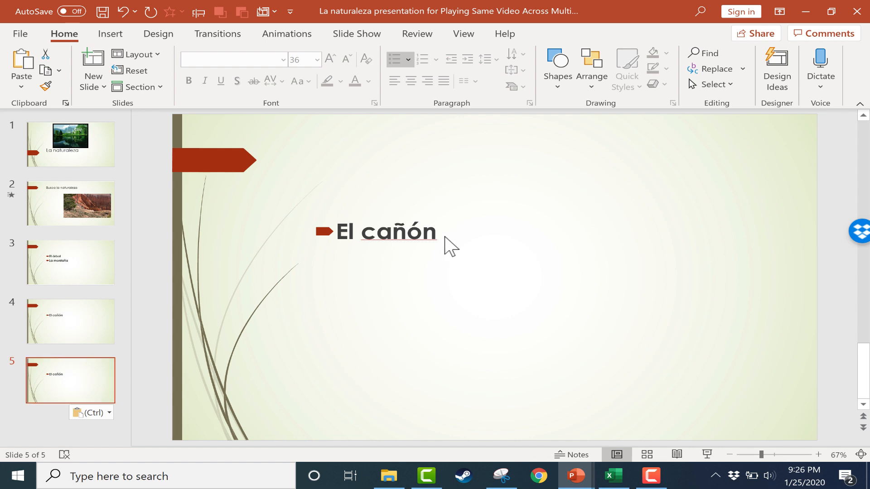
Step: Replace the copied slide's word, duplicate the last slide toward eight slides, and return to the video slide
double_click(398, 231)
type("5")
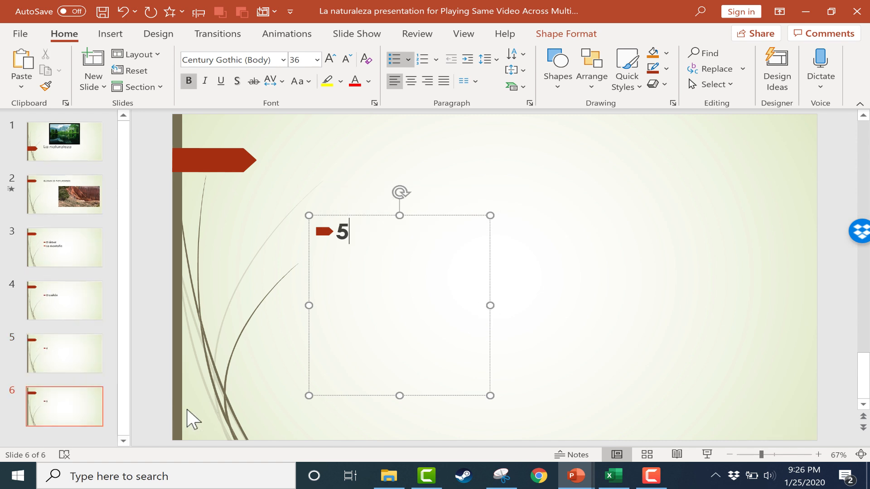
right_click(64, 409)
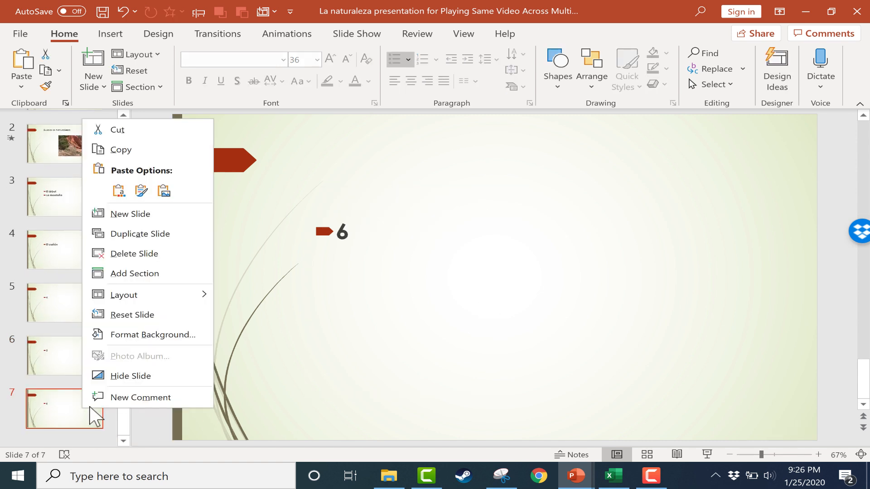
left_click(130, 214)
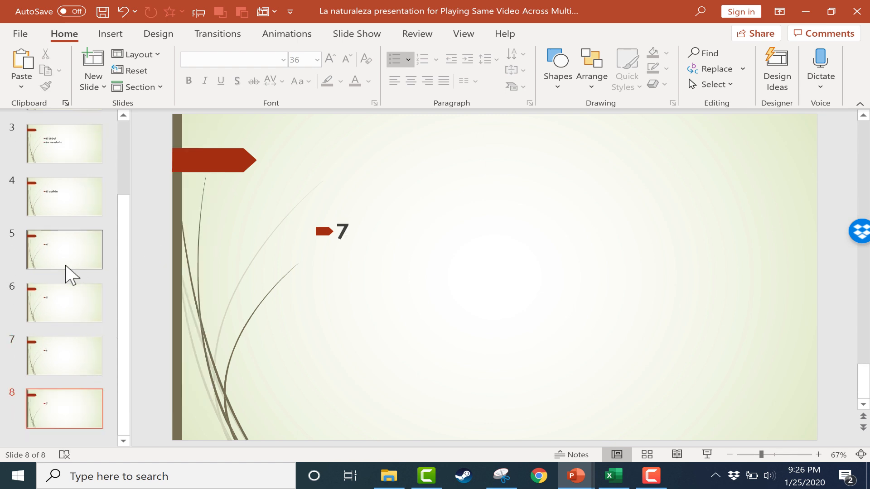
left_click(64, 193)
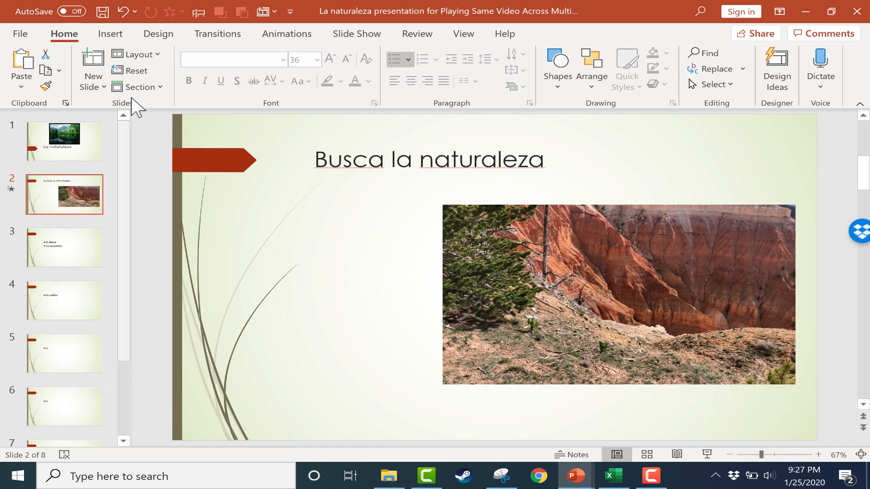
Step: Select the La naturaleza title slide and switch to the Slide Show ribbon tools
left_click(64, 141)
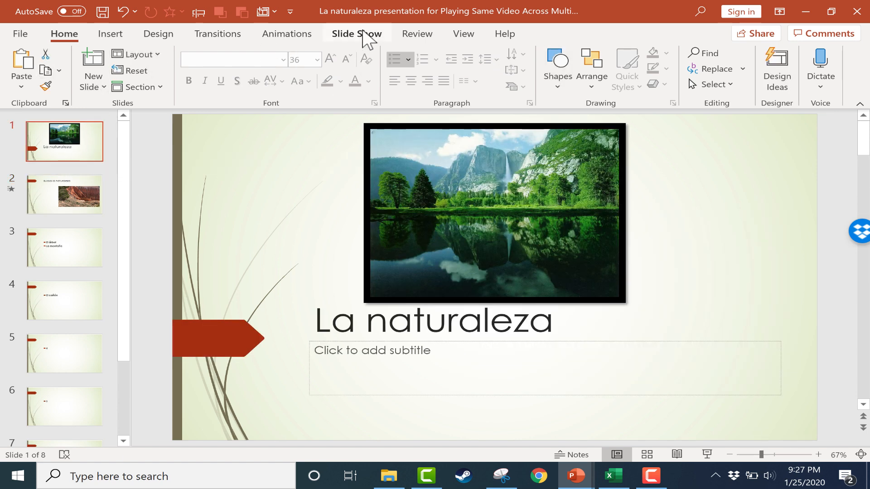
left_click(357, 34)
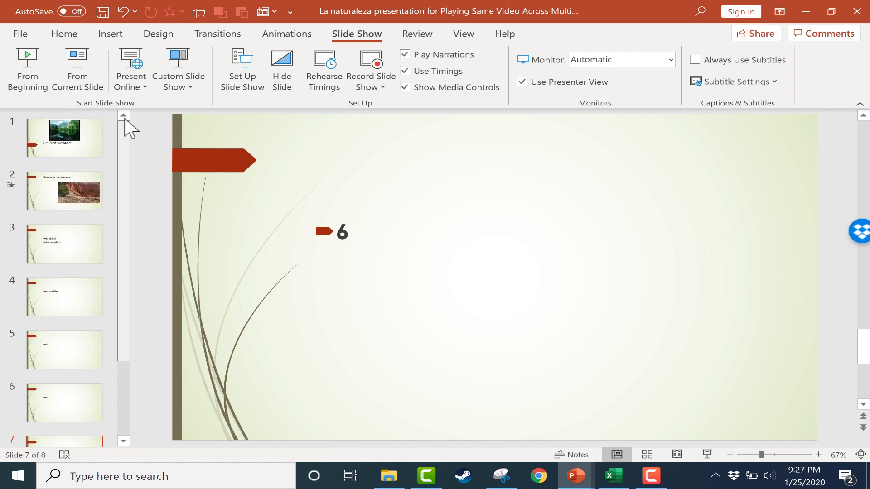
Step: Navigate the thumbnail pane back toward the Busca la naturaleza canyon video slide
left_click(64, 247)
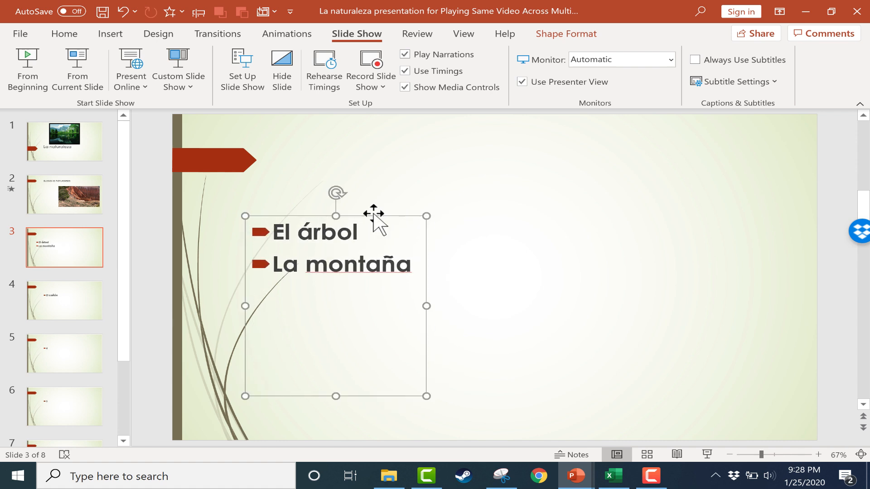
left_click(64, 194)
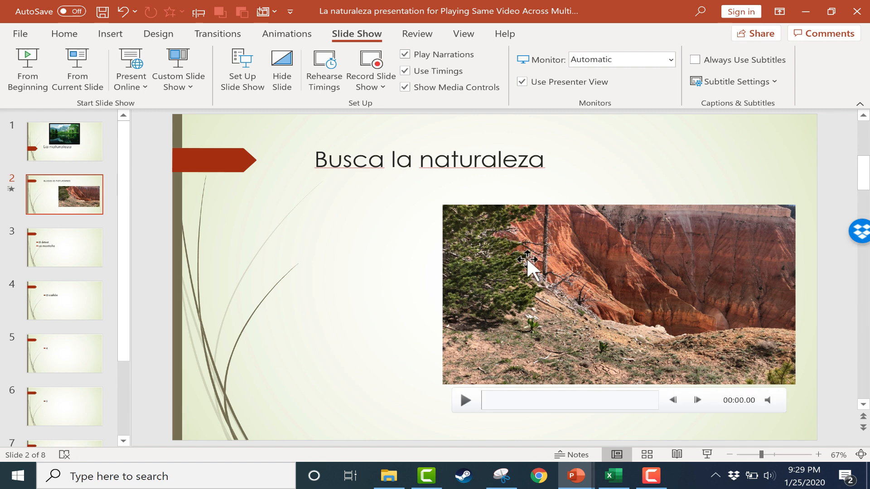
left_click(64, 247)
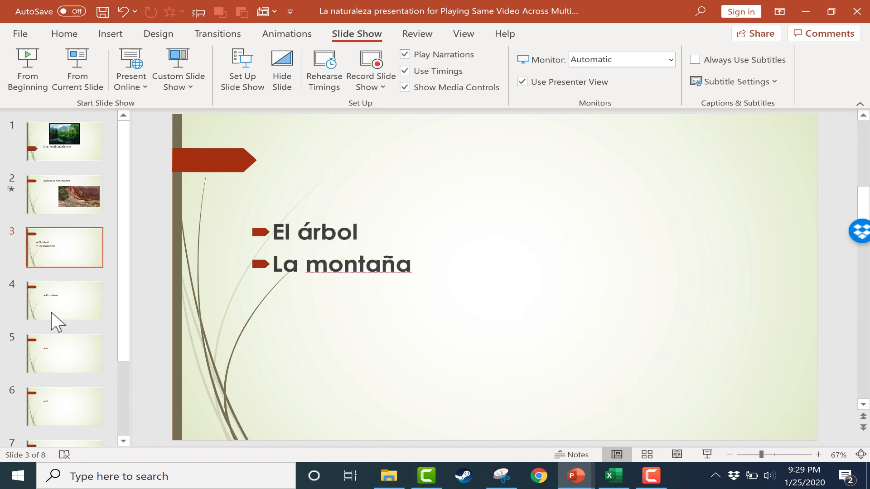
mouse_move(76, 261)
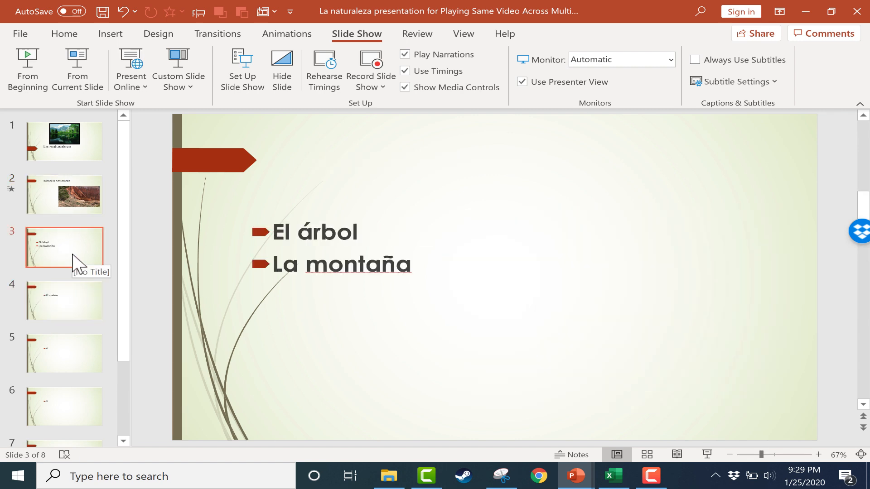
left_click(65, 195)
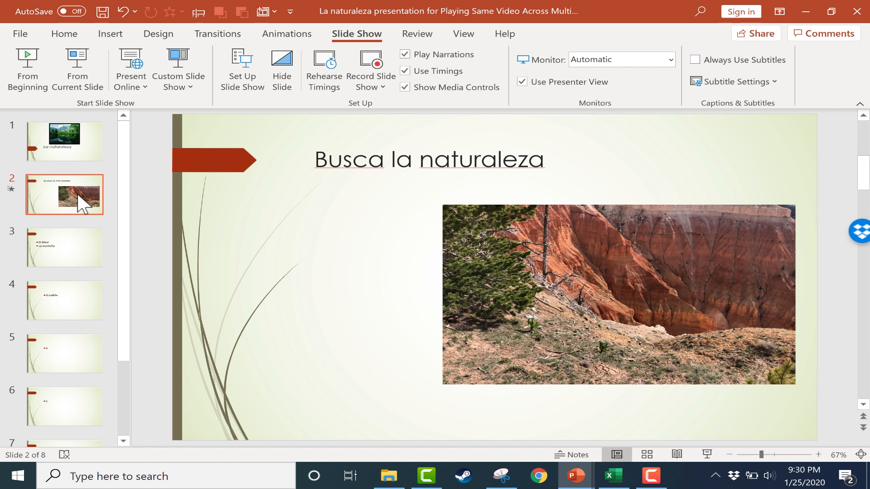
mouse_move(82, 212)
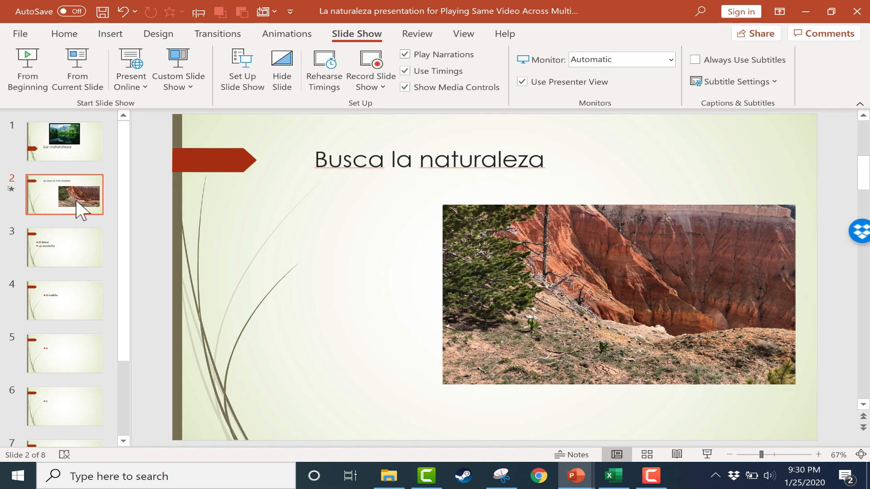
mouse_move(270, 175)
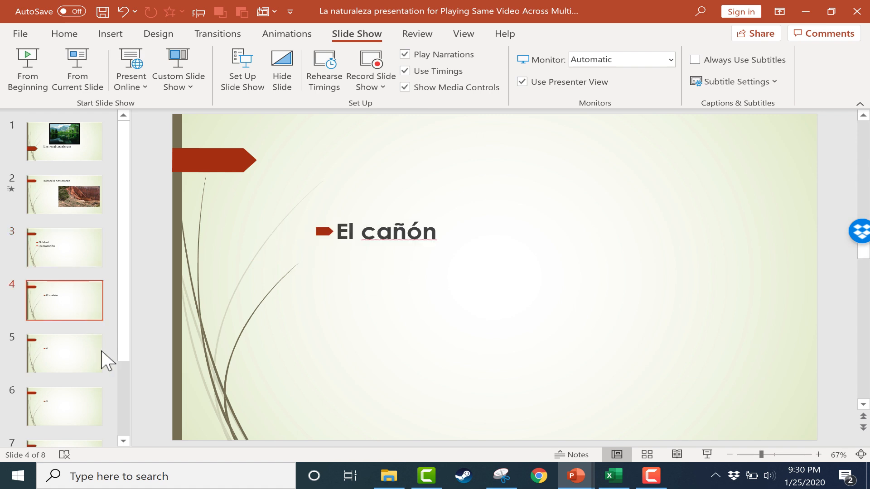
left_click(64, 248)
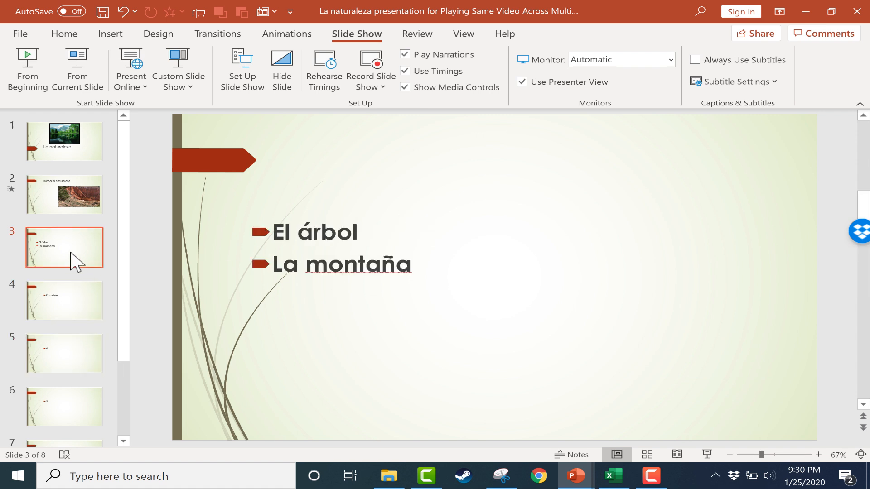
left_click(65, 300)
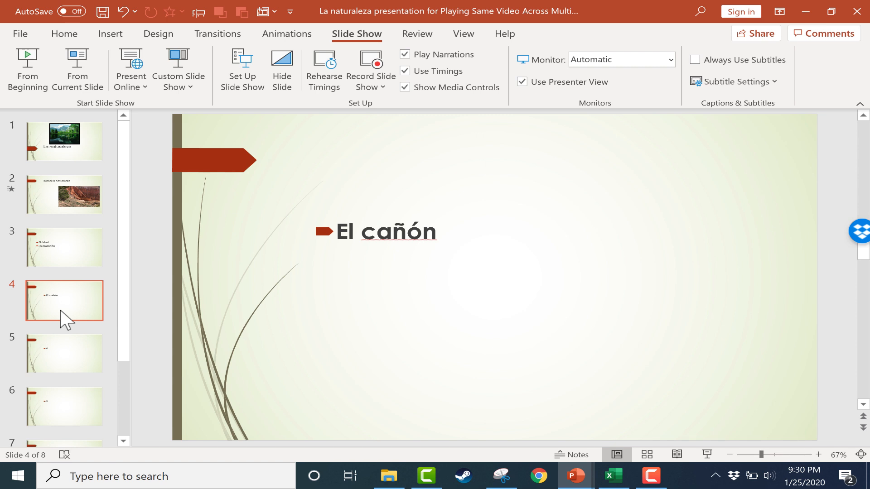
mouse_move(65, 209)
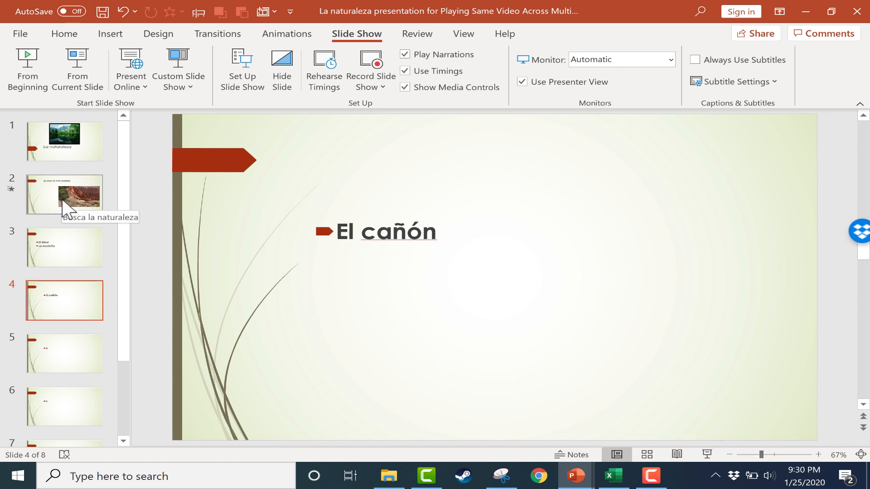
left_click(64, 195)
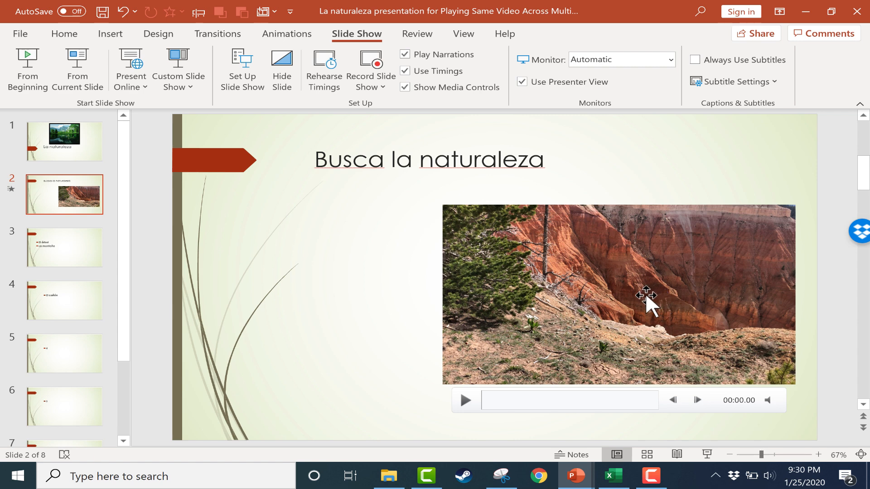
mouse_move(596, 305)
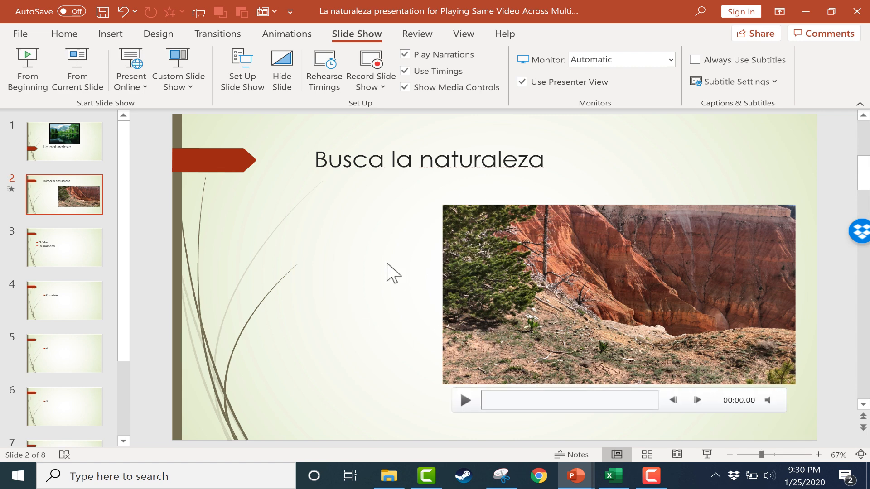
Step: Step through the El árbol/La montaña and El cañón word slides, then return to slide 2
left_click(65, 247)
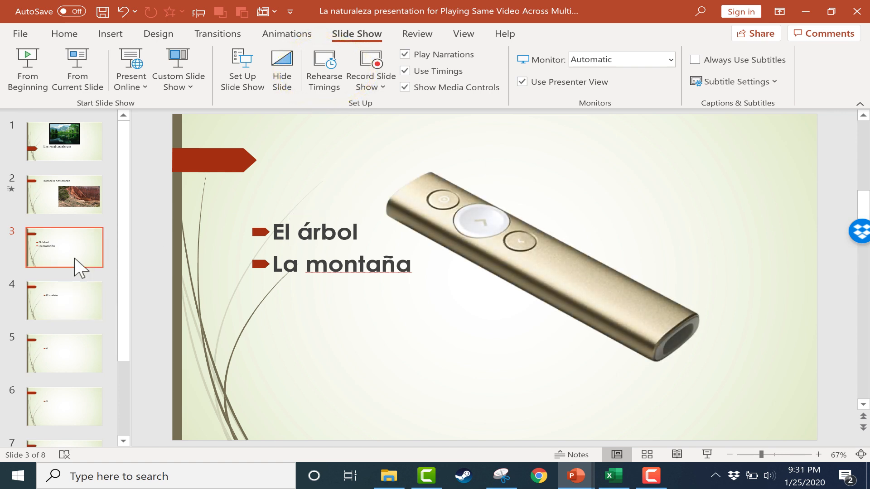
left_click(65, 301)
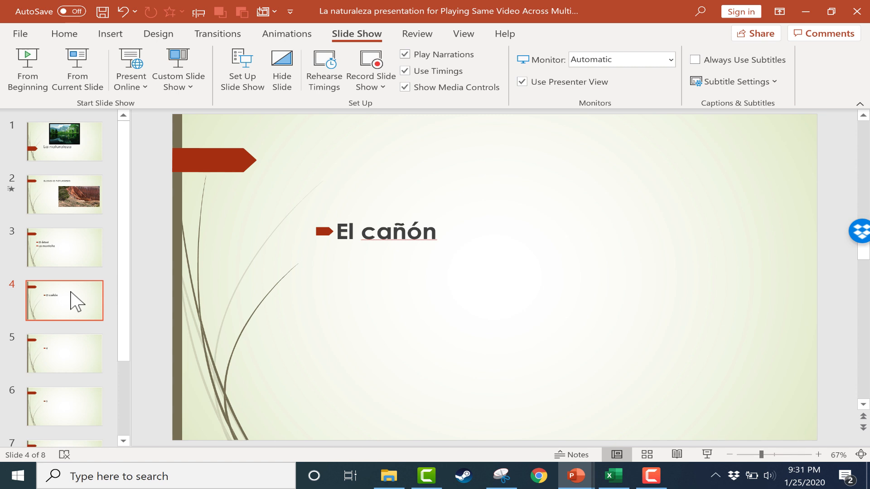
left_click(65, 195)
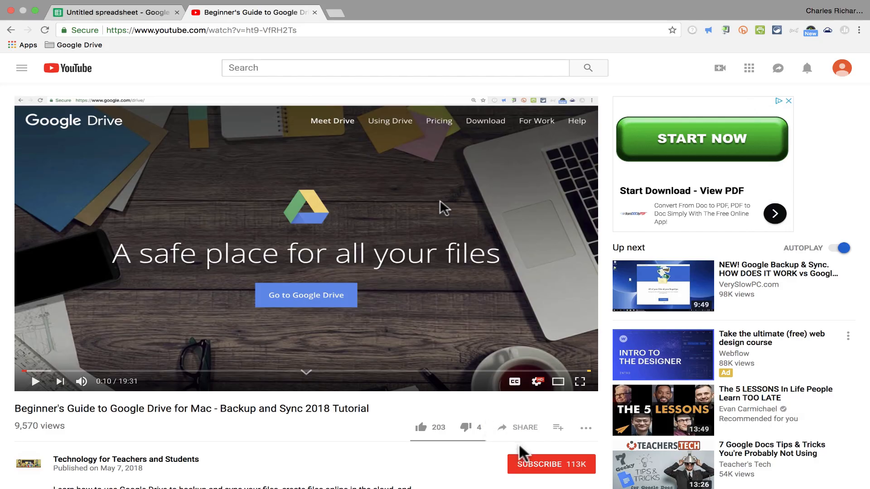
Step: Subscribe to the Google Drive for Mac tutorial's channel and scroll down the page
left_click(550, 464)
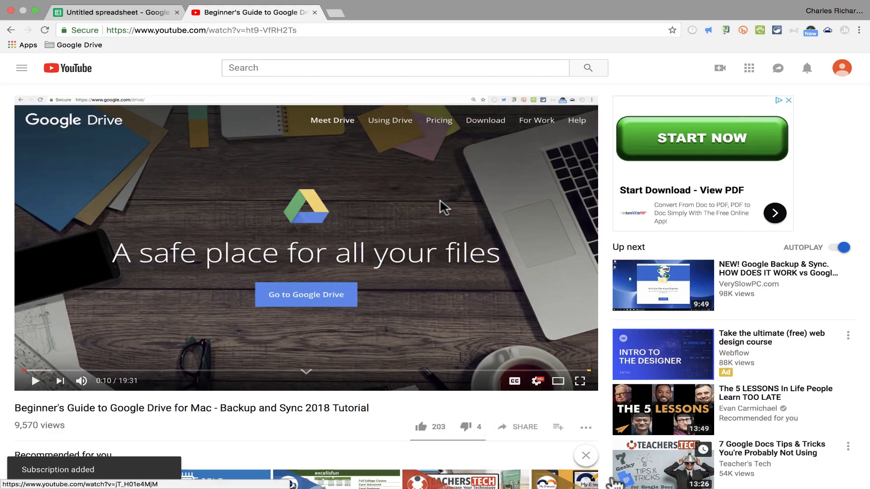
scroll("down", 3)
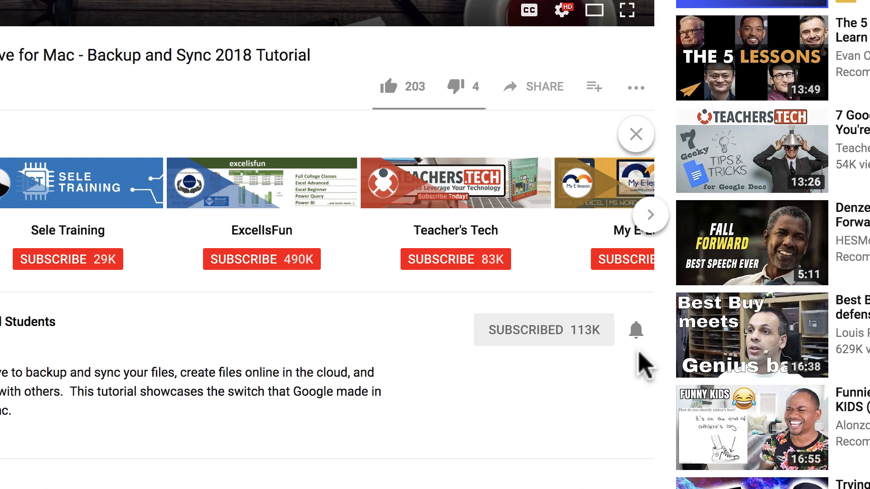